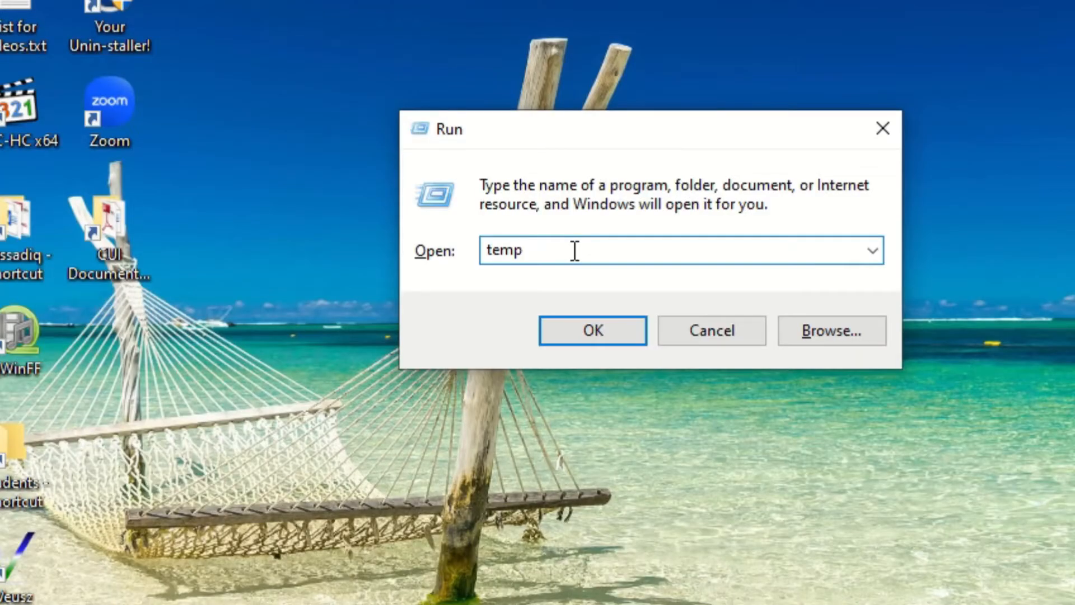
- Open the Windows Temp folder and then the user's %temp% folder via Run
left_click(591, 329)
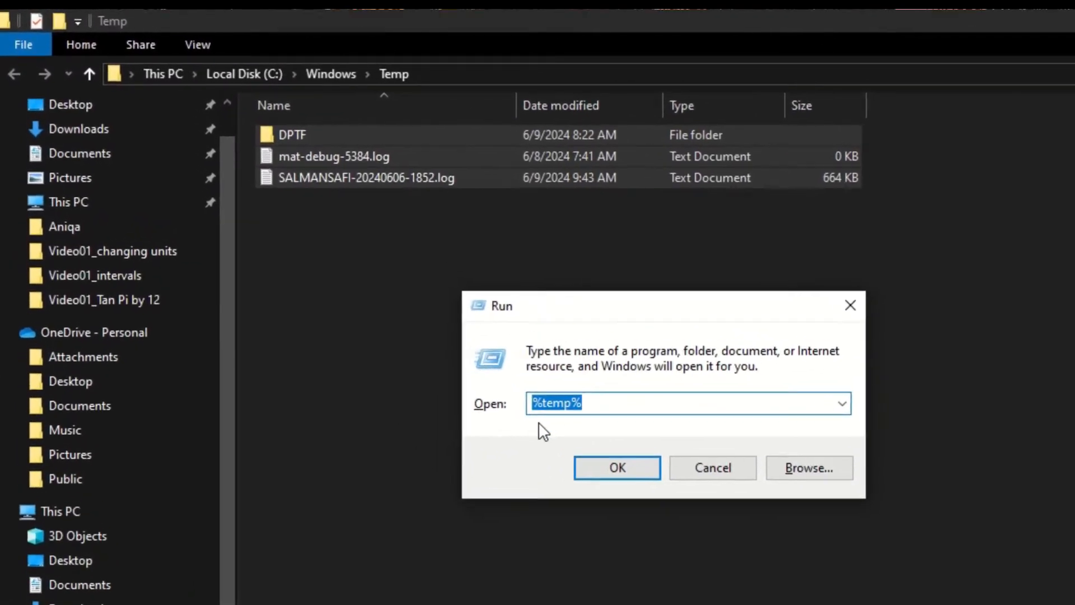
left_click(615, 467)
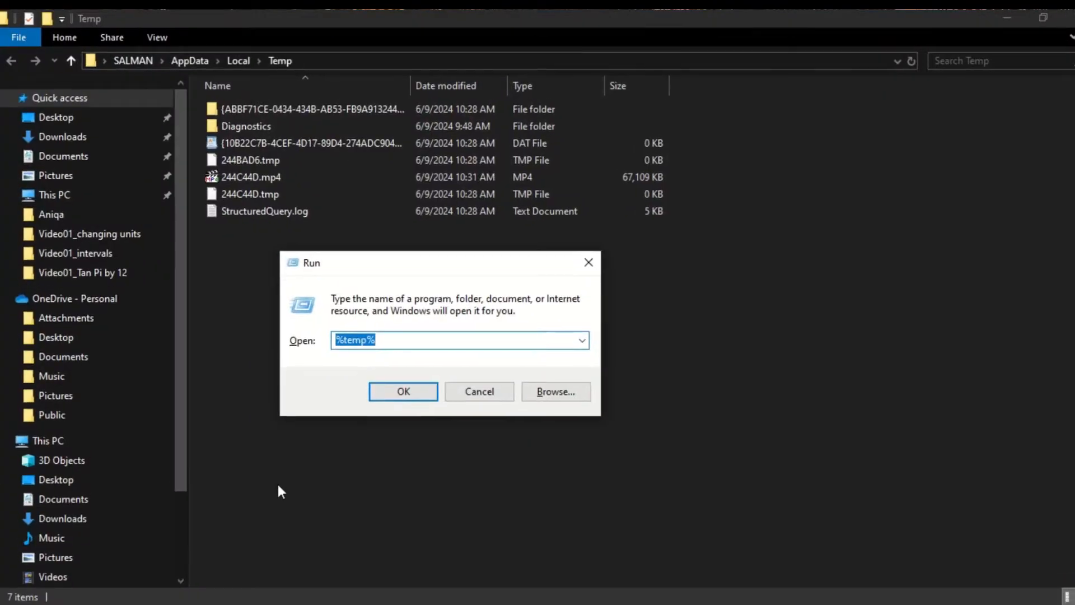
- Open Prefetch via Run, delete all its files and skip the one still in use
type("prefetch")
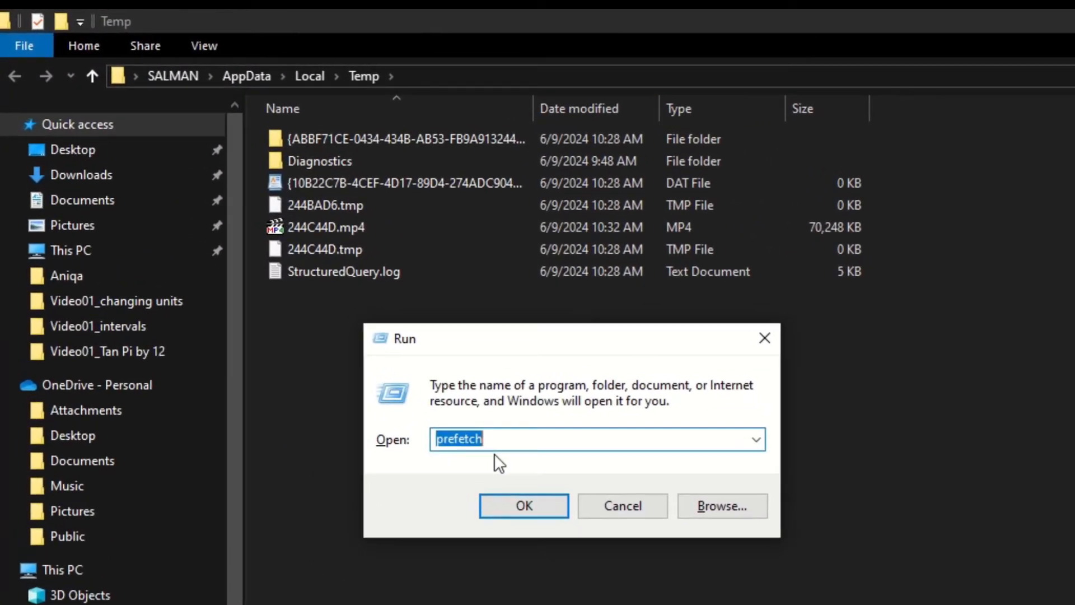
left_click(523, 505)
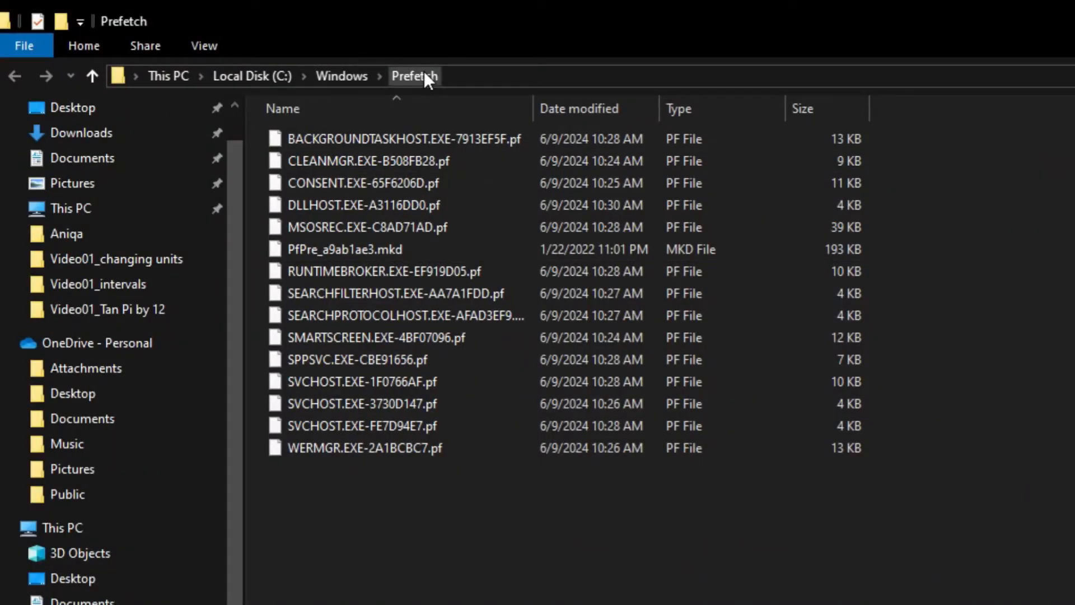
key("ctrl+a")
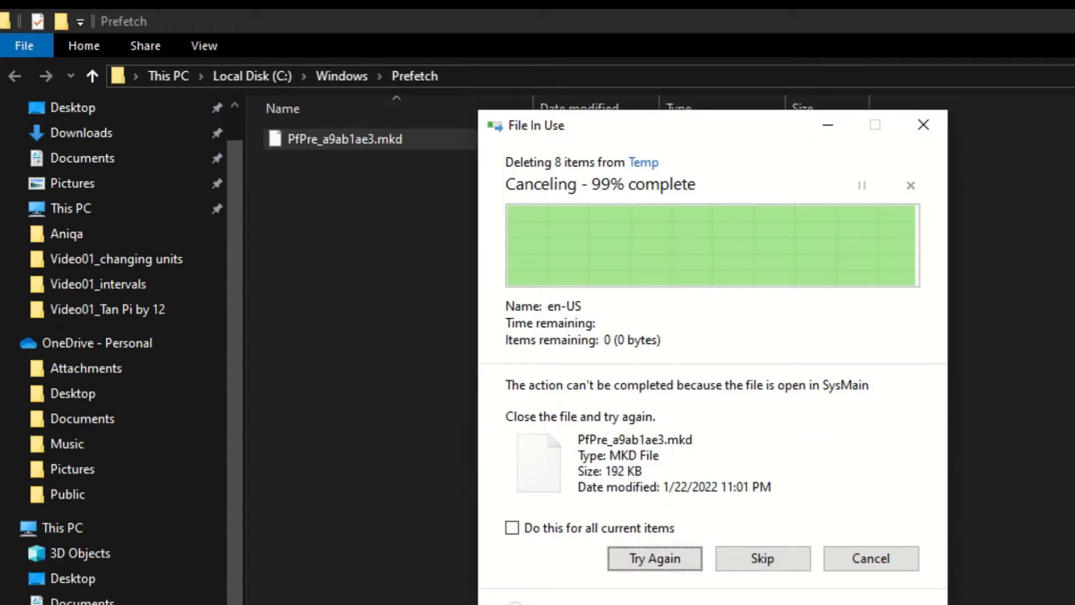
left_click(762, 558)
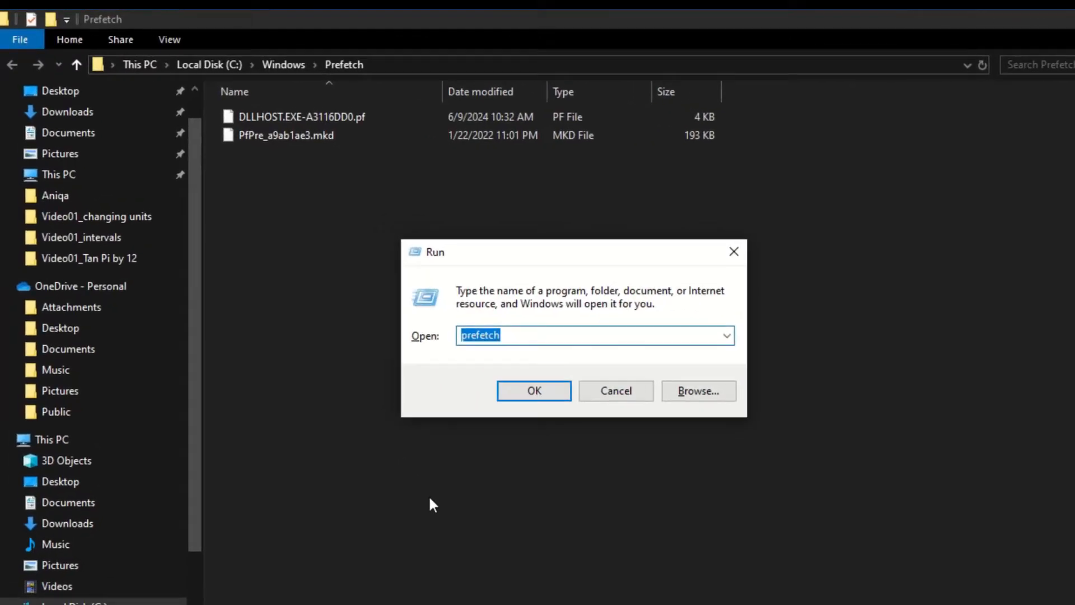
- Launch cleanmgr and start scanning drive C: for removable files
type("clean")
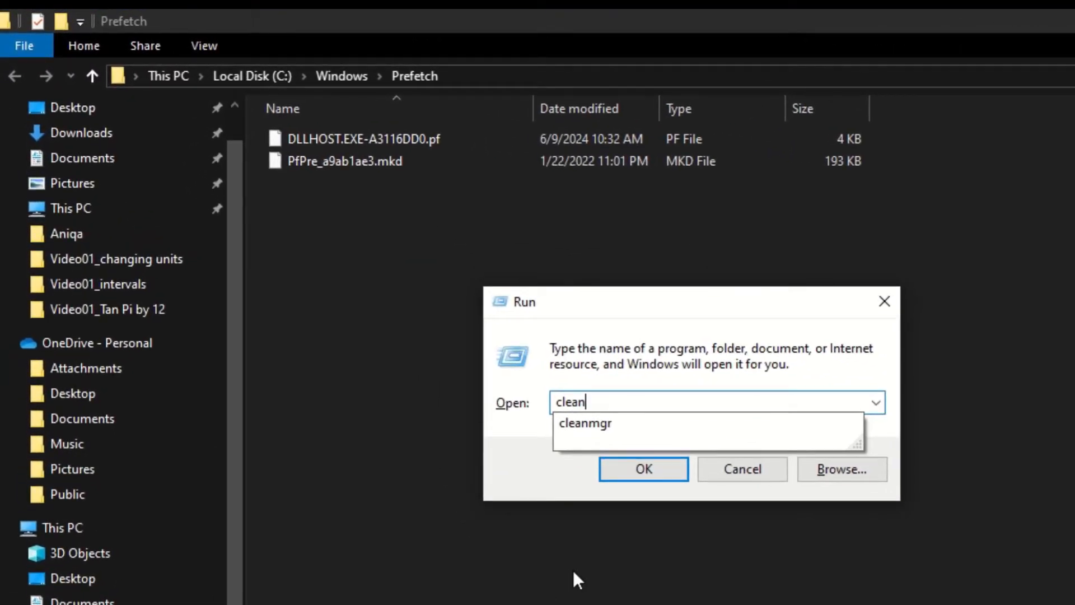
left_click(642, 469)
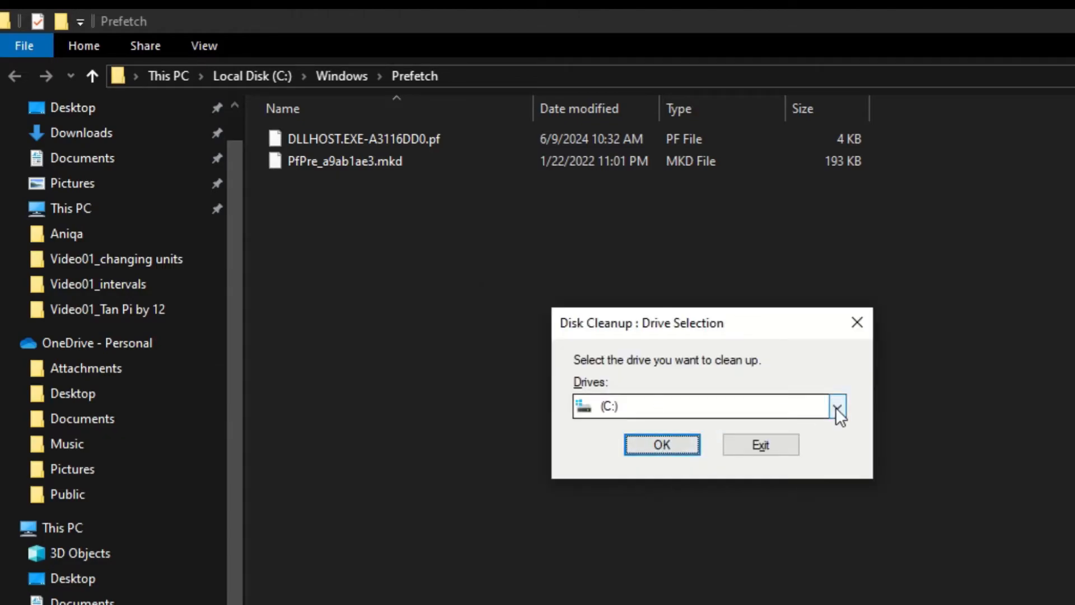
left_click(836, 405)
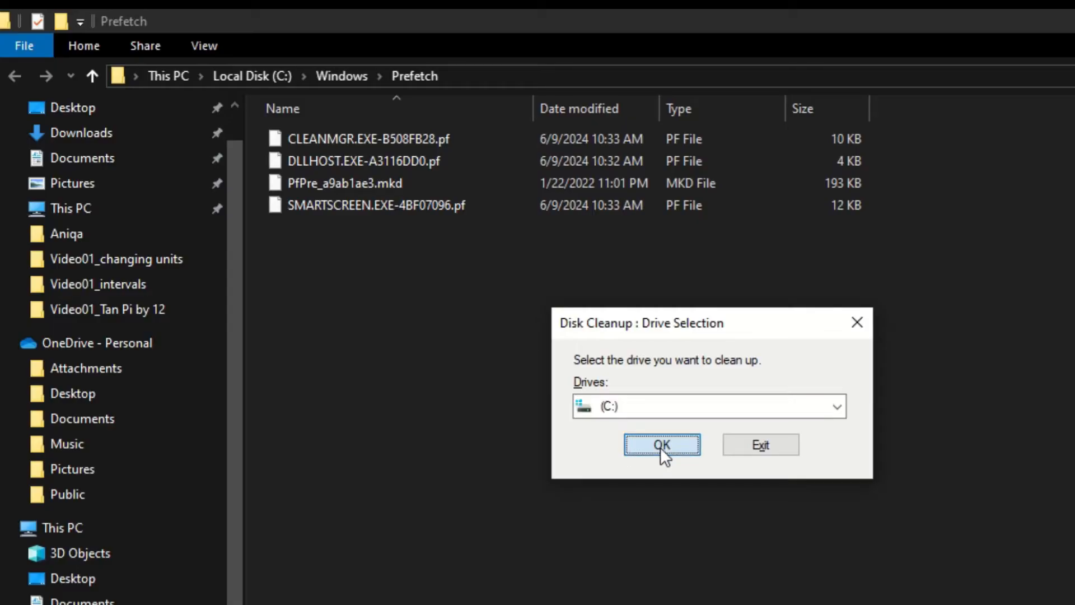
left_click(661, 445)
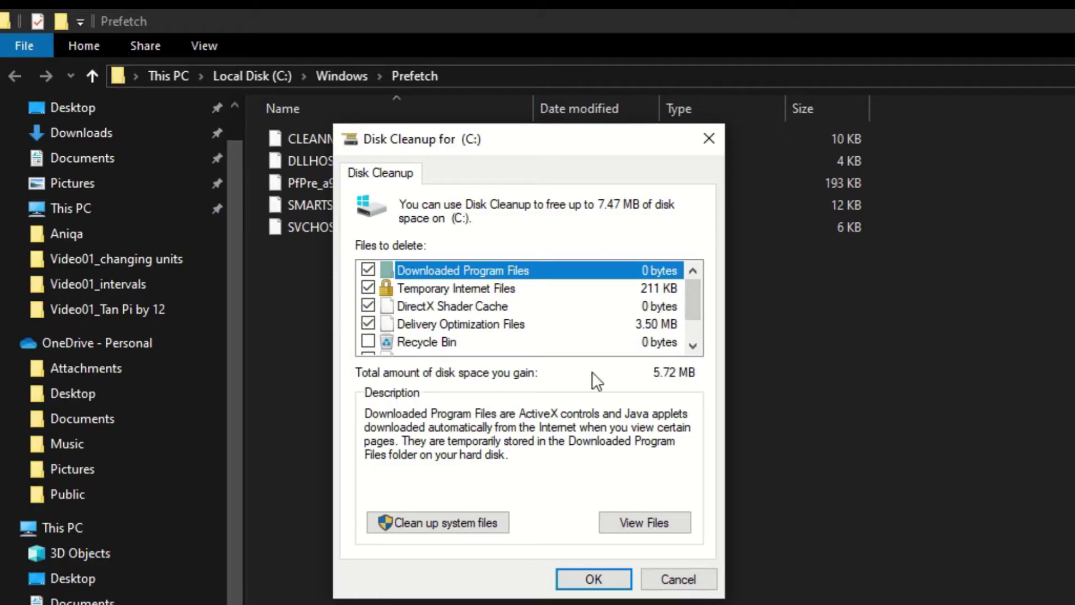
- Exclude DirectX Shader Cache and Delivery Optimization Files from the cleanup
left_click(368, 306)
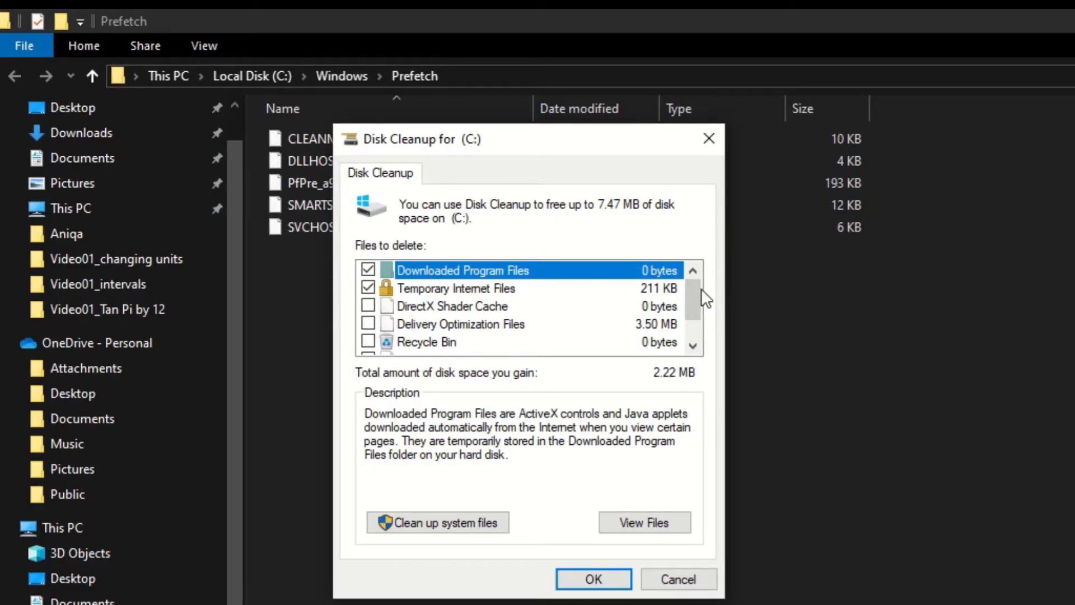
left_click(593, 579)
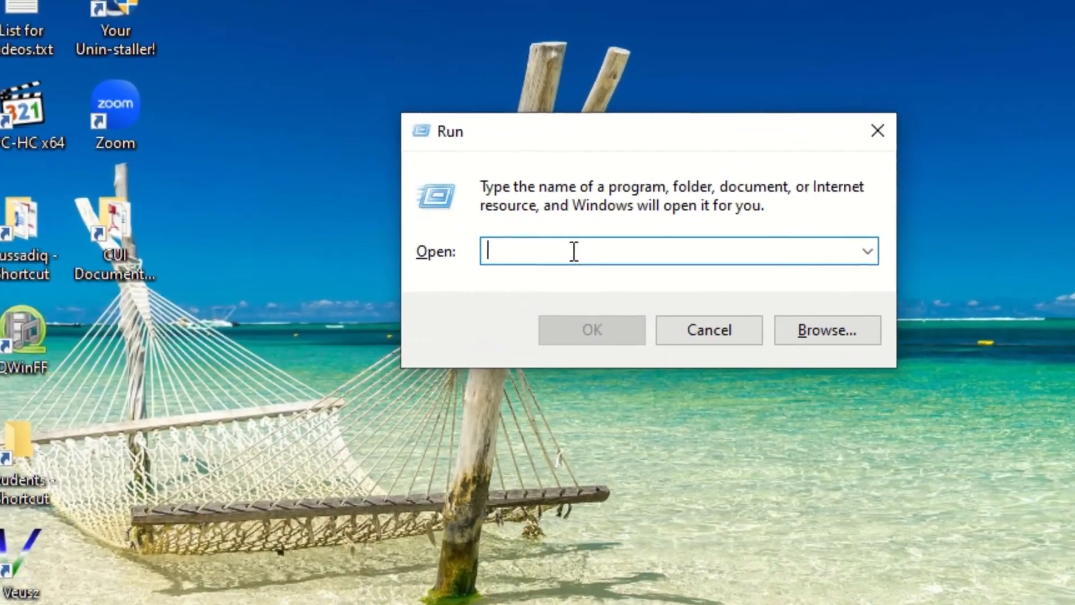
- Open the Windows Temp folder via Run and permanently delete all three of its items
type("temp")
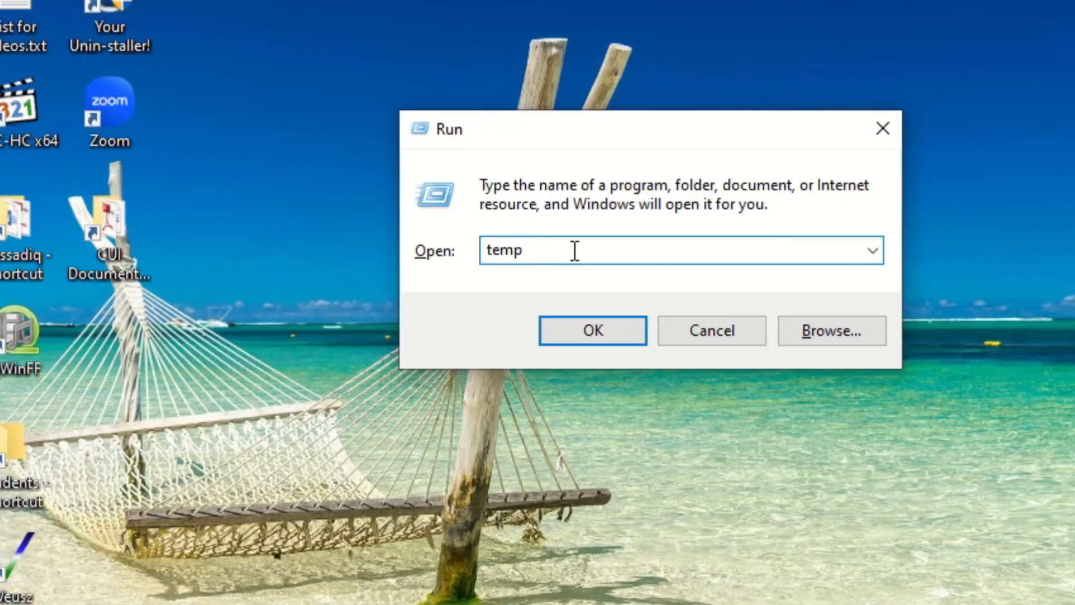
left_click(592, 331)
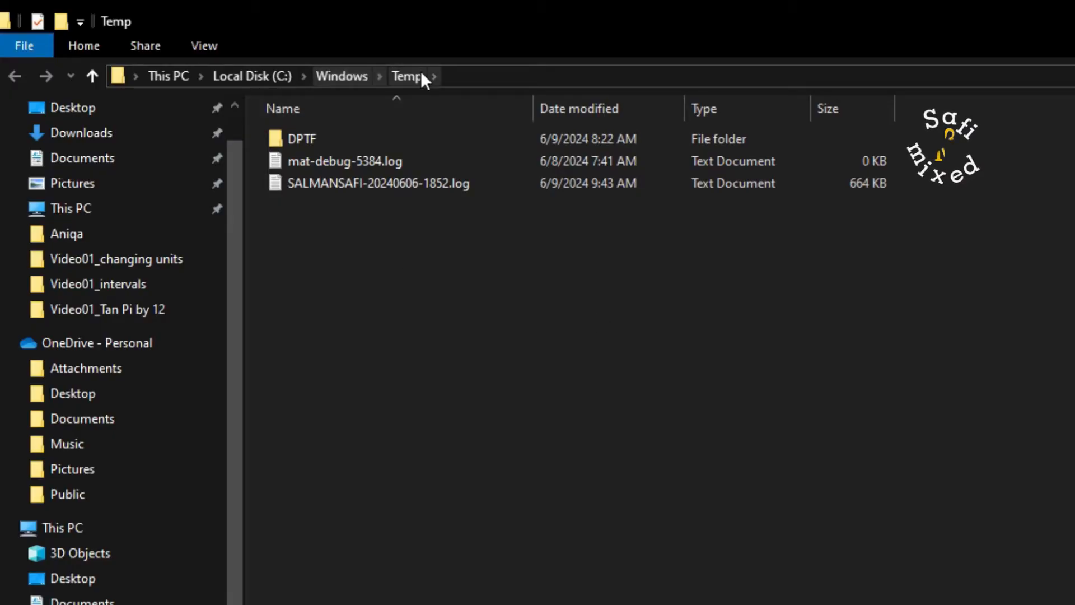
mouse_move(434, 355)
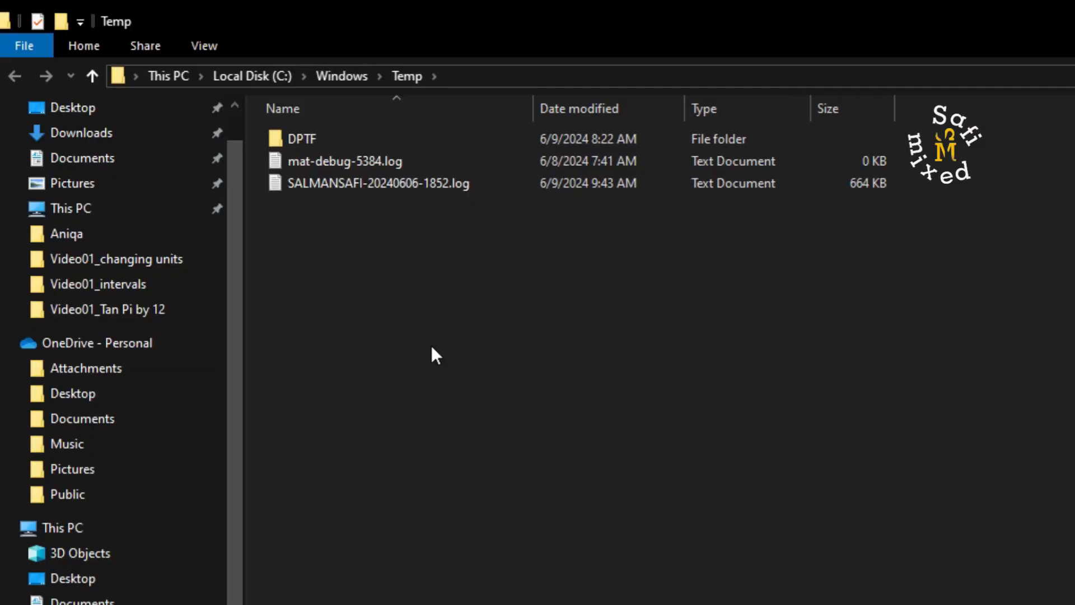
key("ctrl+a")
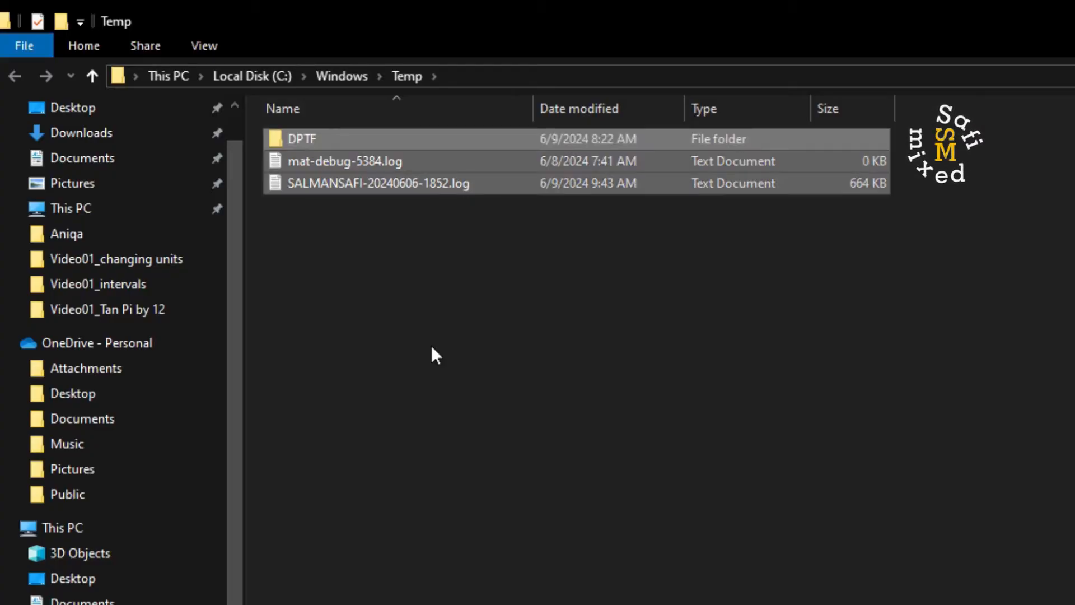
mouse_move(594, 321)
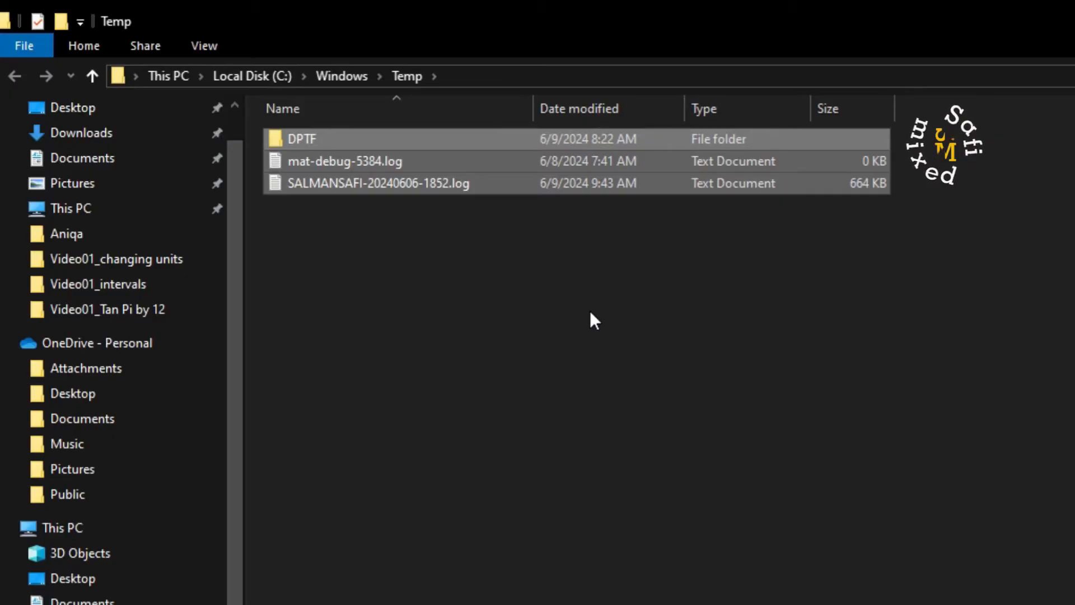
key("Delete")
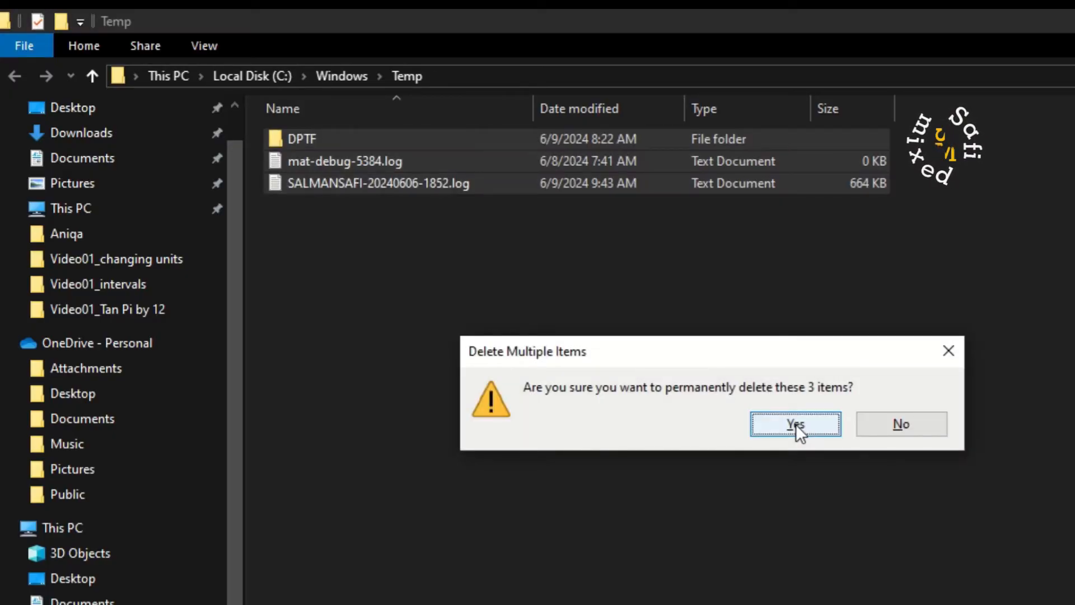
- Confirm the permanent deletion and skip all in-use items at once
left_click(795, 423)
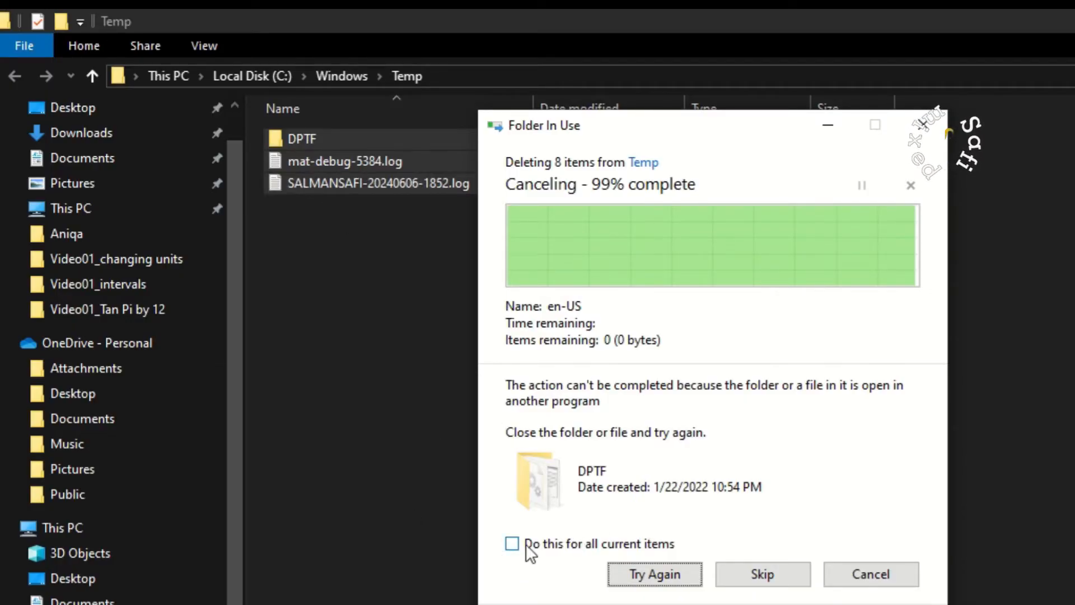
left_click(512, 544)
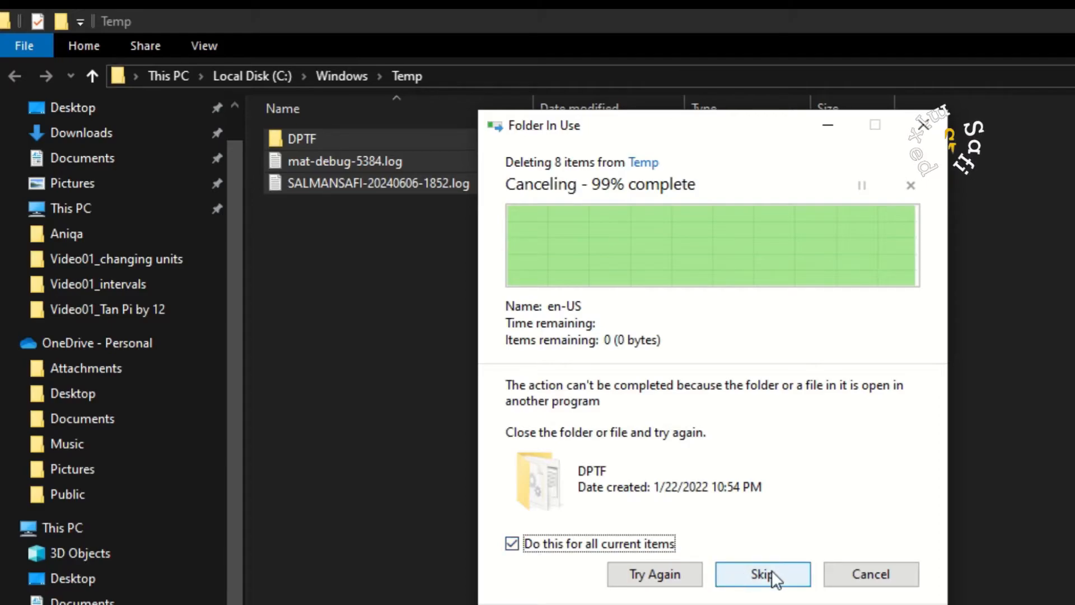
left_click(762, 574)
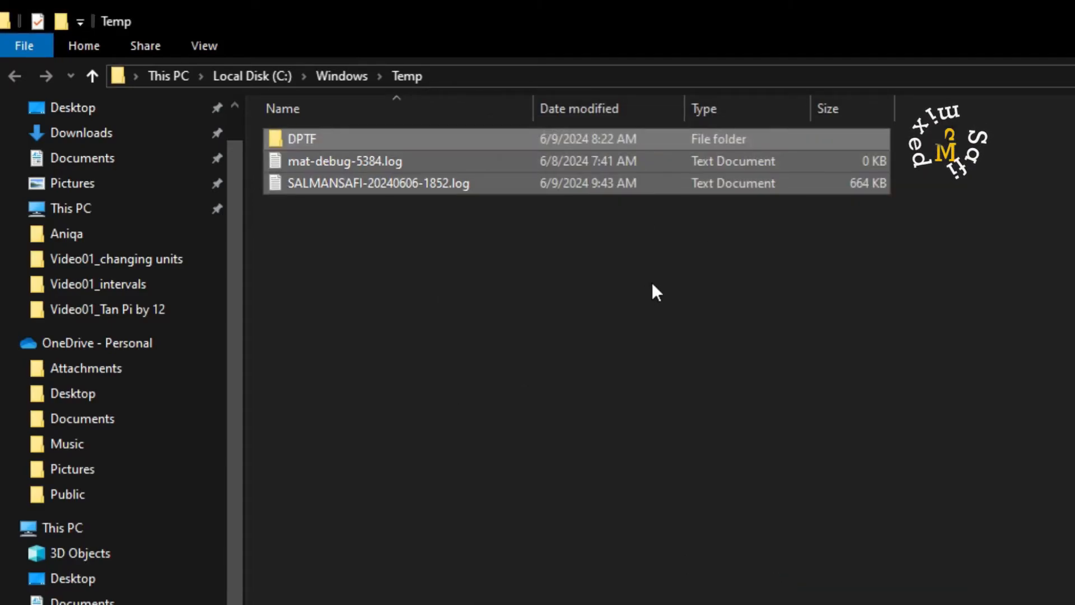
mouse_move(336, 300)
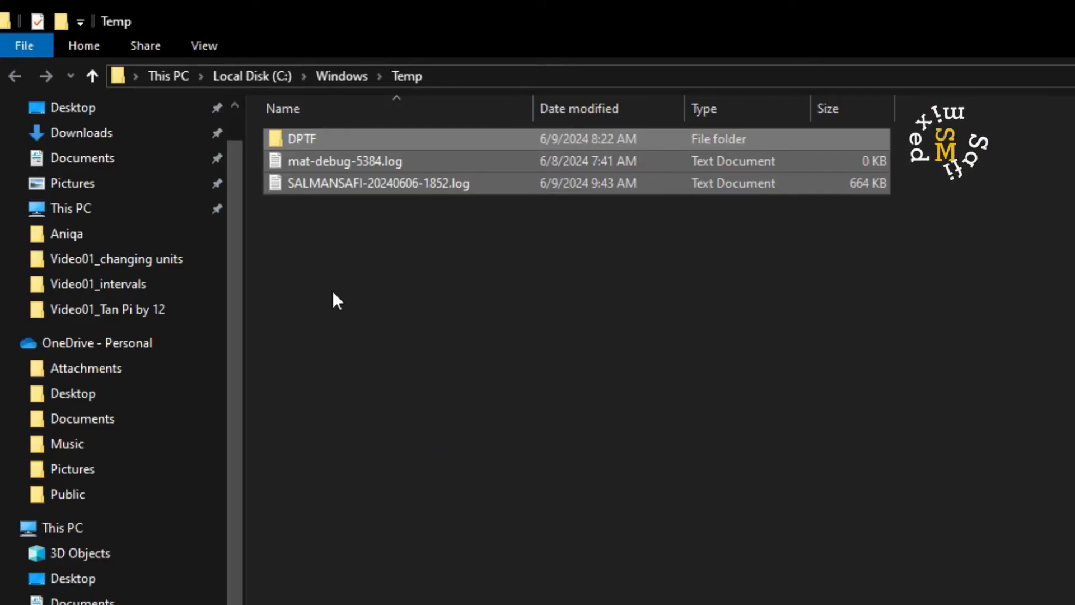
mouse_move(401, 351)
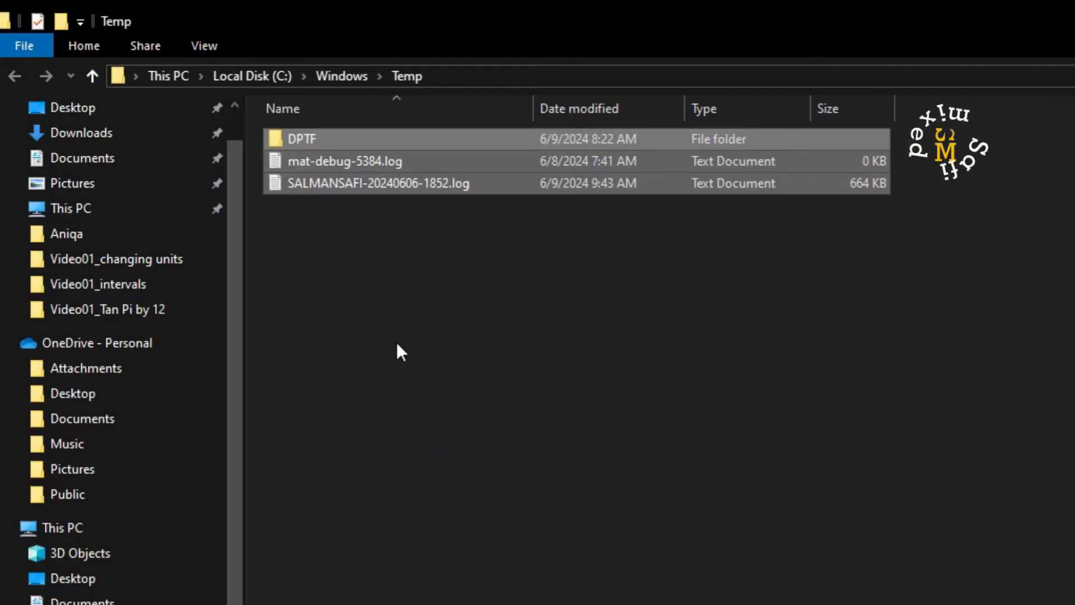
mouse_move(523, 403)
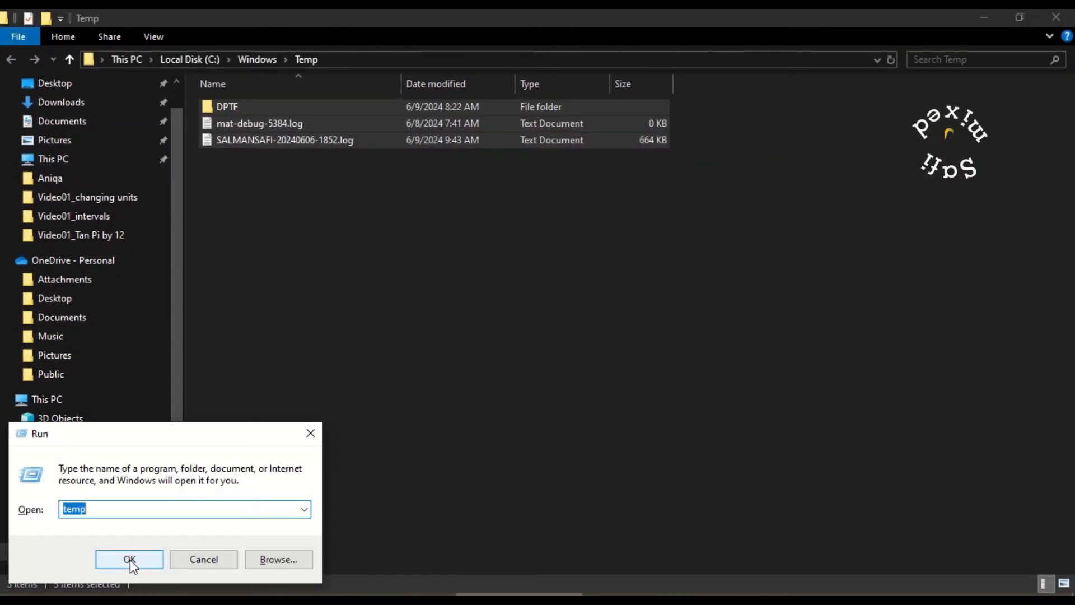
mouse_move(145, 440)
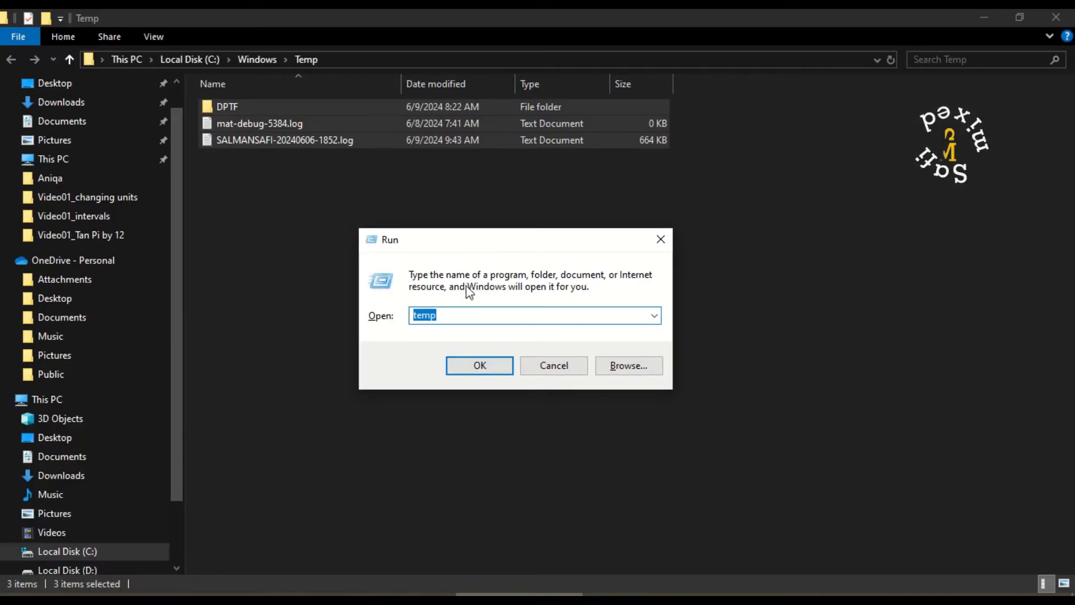
- Open the user's %temp% folder under AppData\Local\Temp from the Run suggestion
type("%")
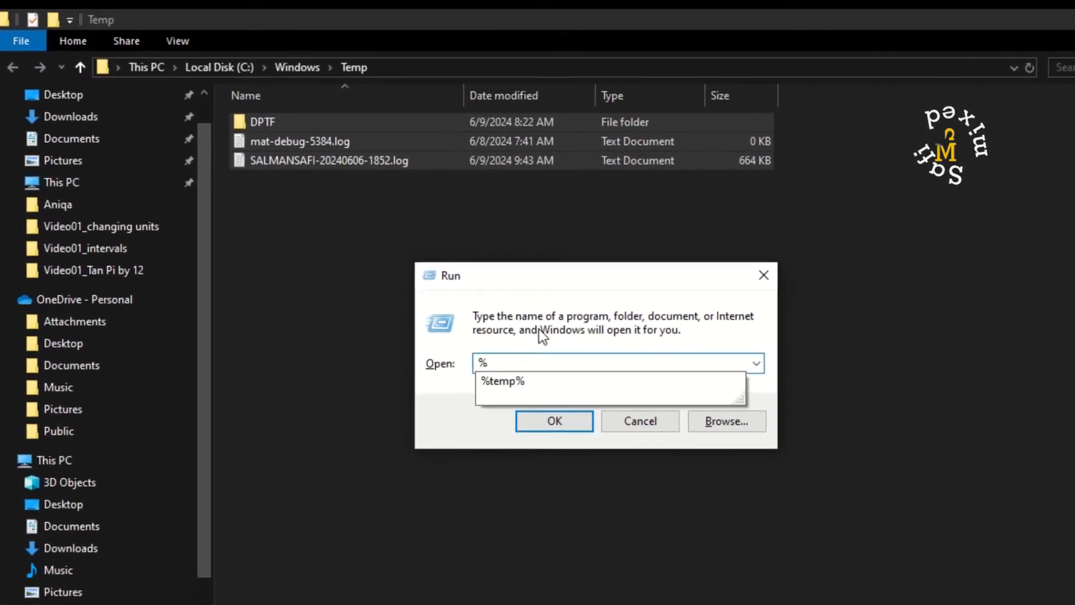
type("te")
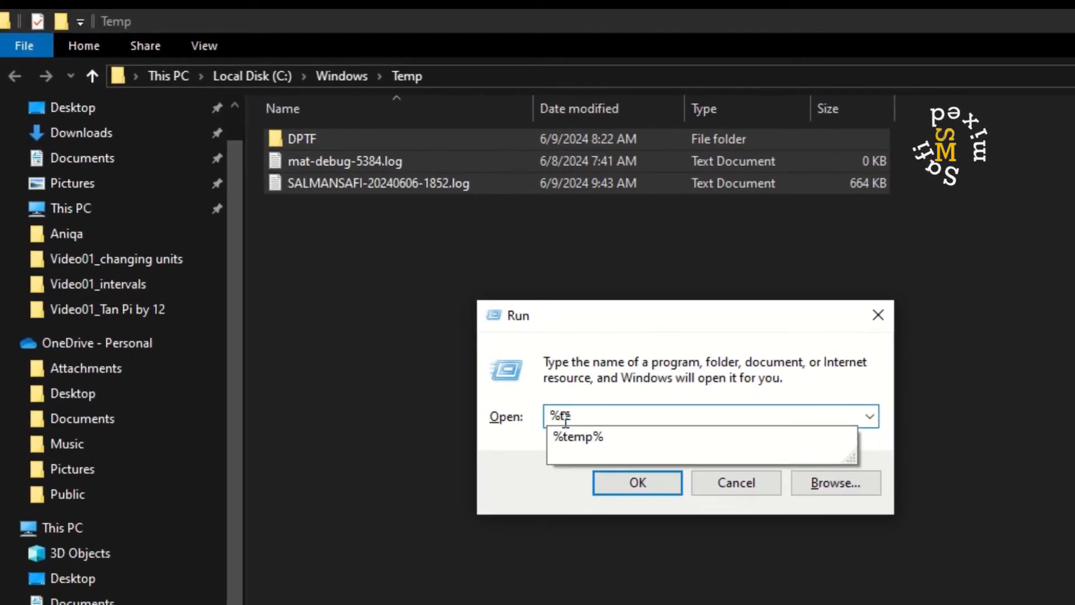
left_click(578, 437)
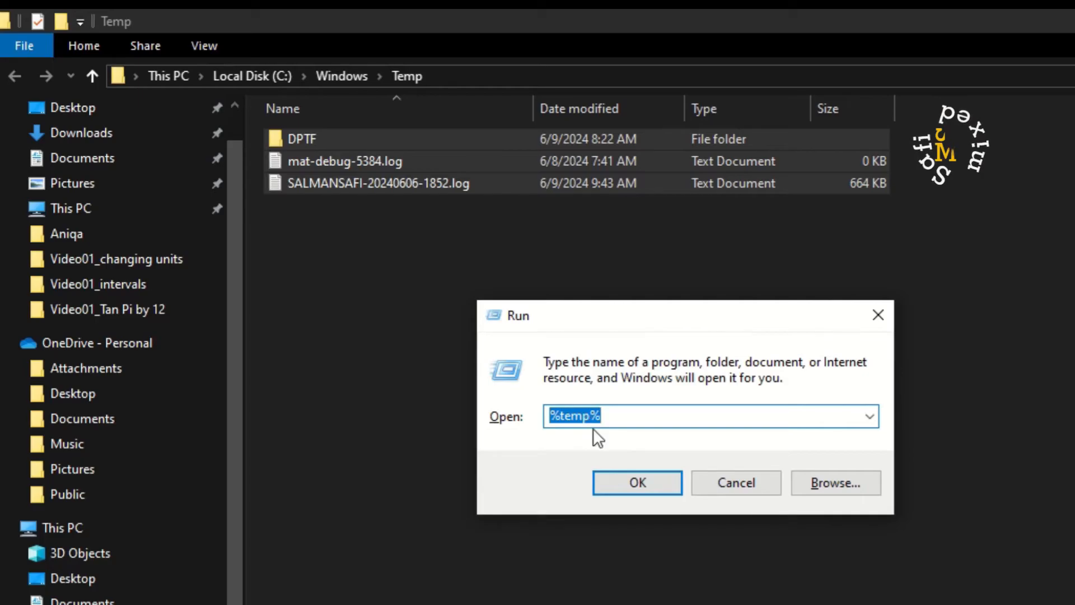
left_click(637, 481)
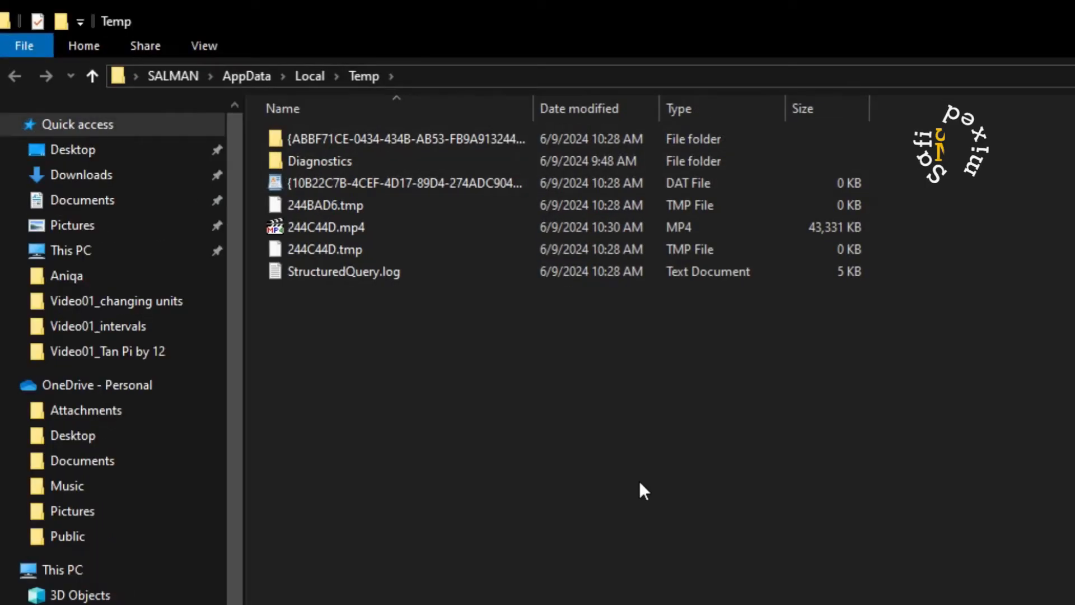
mouse_move(487, 432)
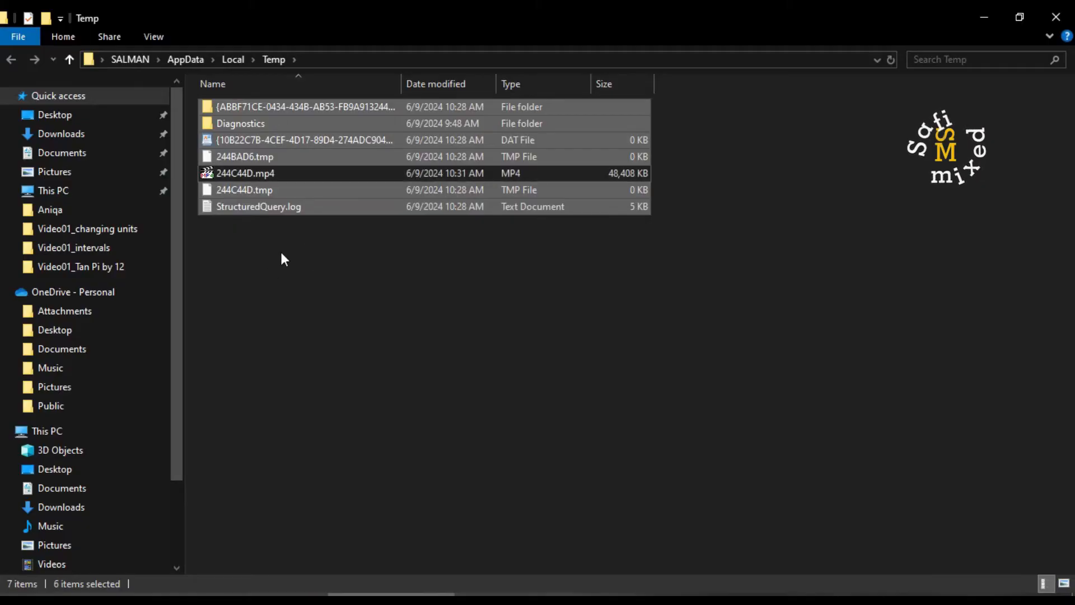
mouse_move(326, 289)
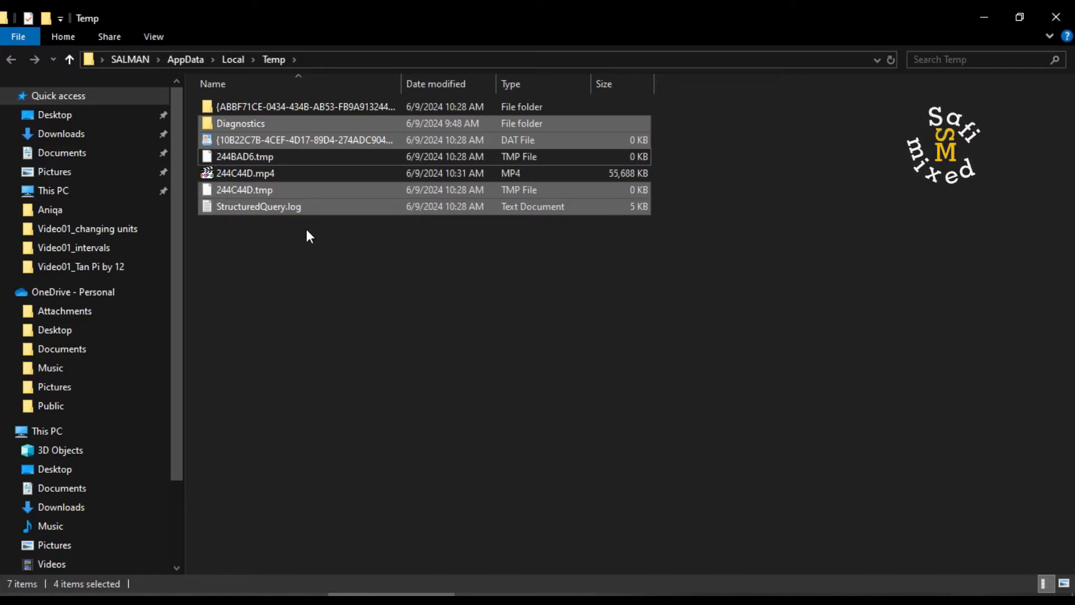
mouse_move(307, 277)
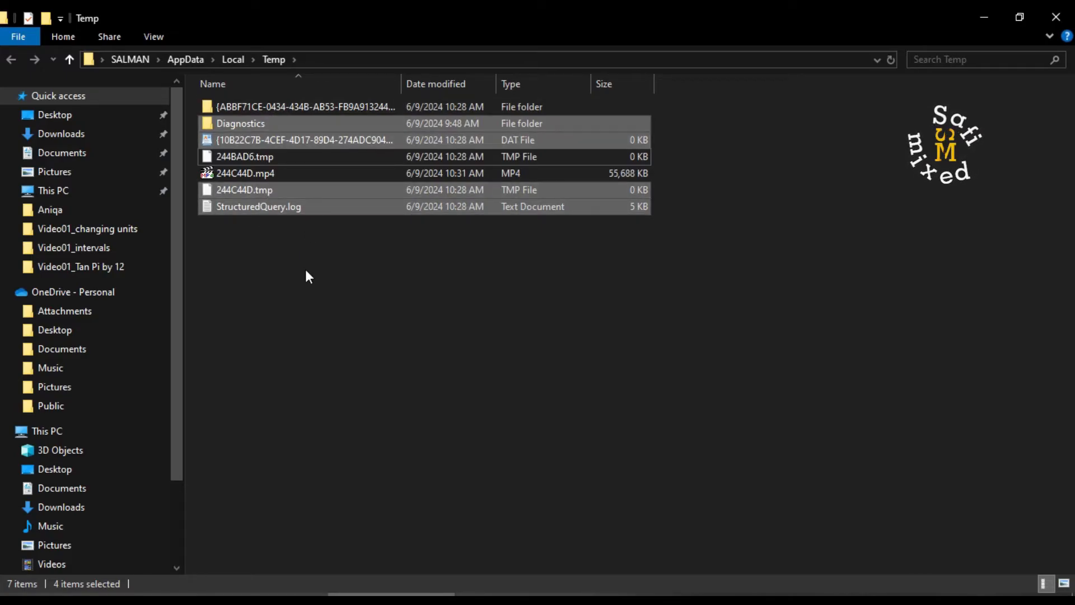
- Clear the selection, leaving all seven %temp% items in place
left_click(300, 281)
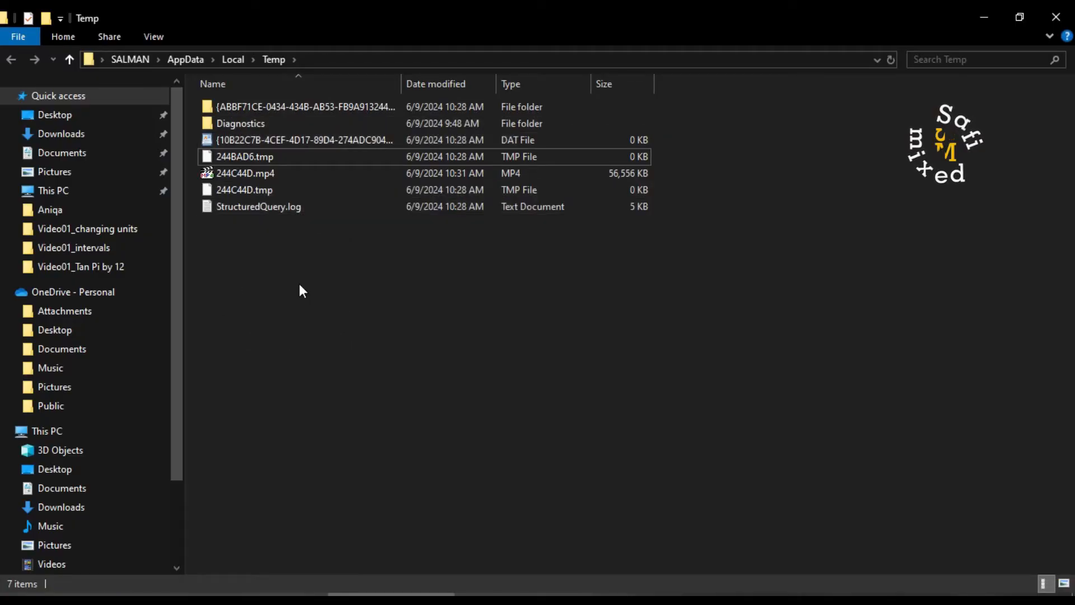
mouse_move(336, 325)
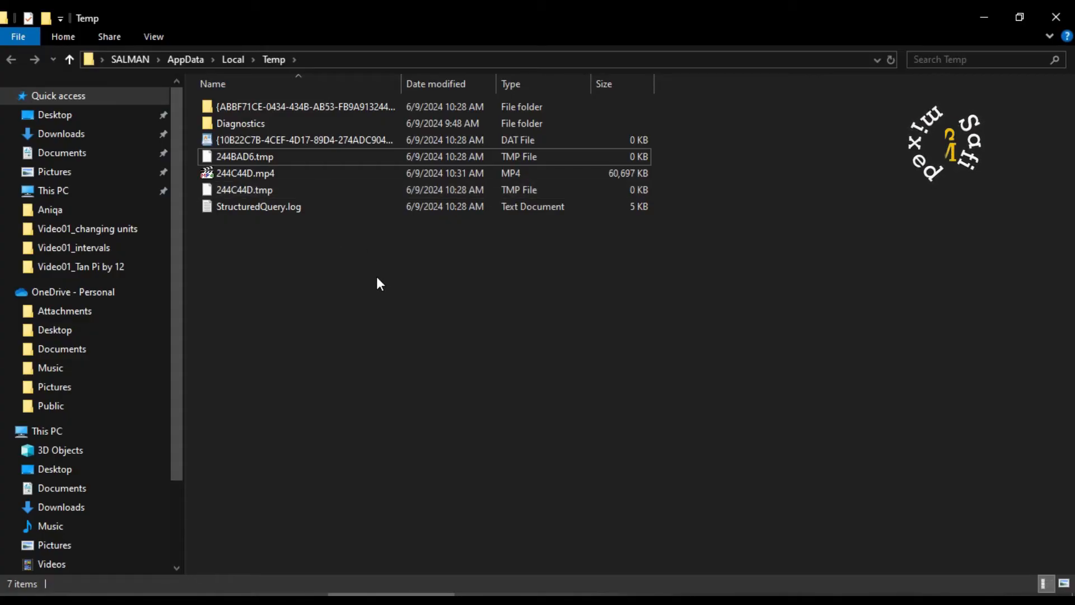
mouse_move(628, 173)
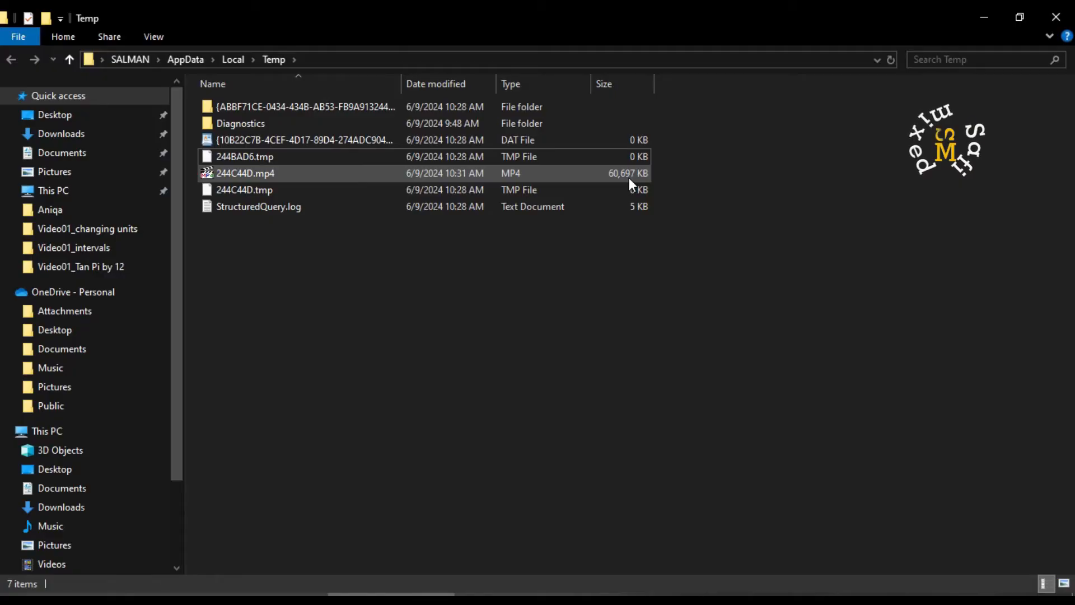
mouse_move(616, 187)
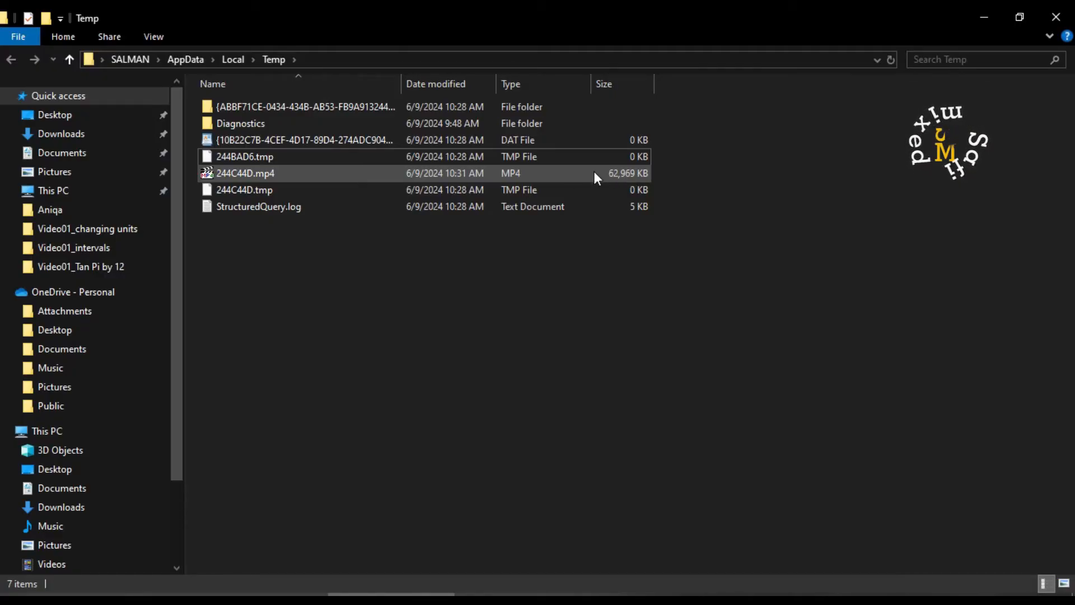
mouse_move(343, 175)
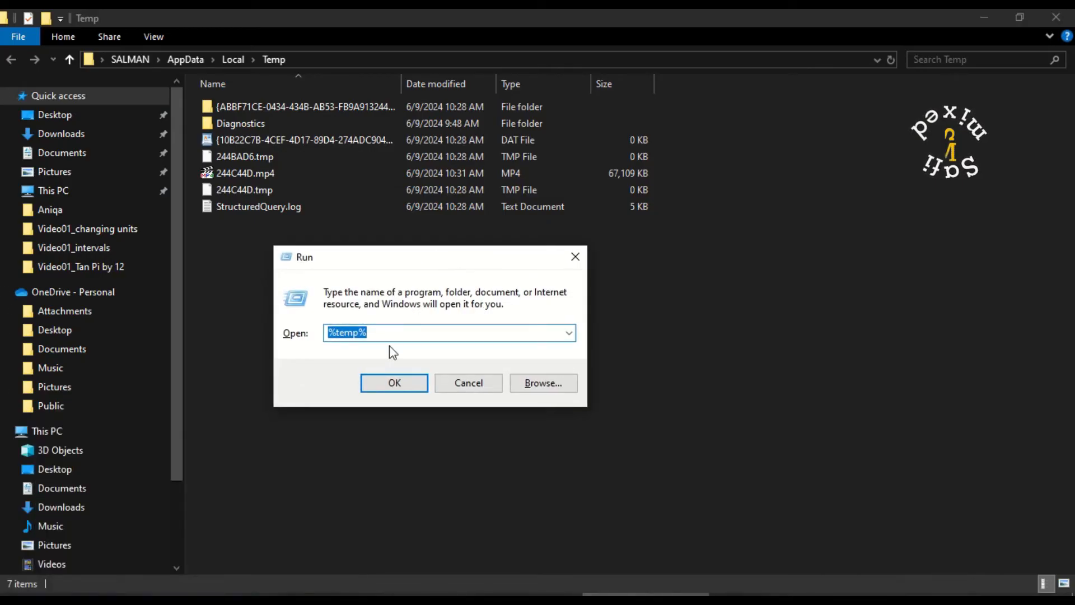
- Open C:\Windows\Prefetch from the 'prefetch' Run suggestion
type("Pr")
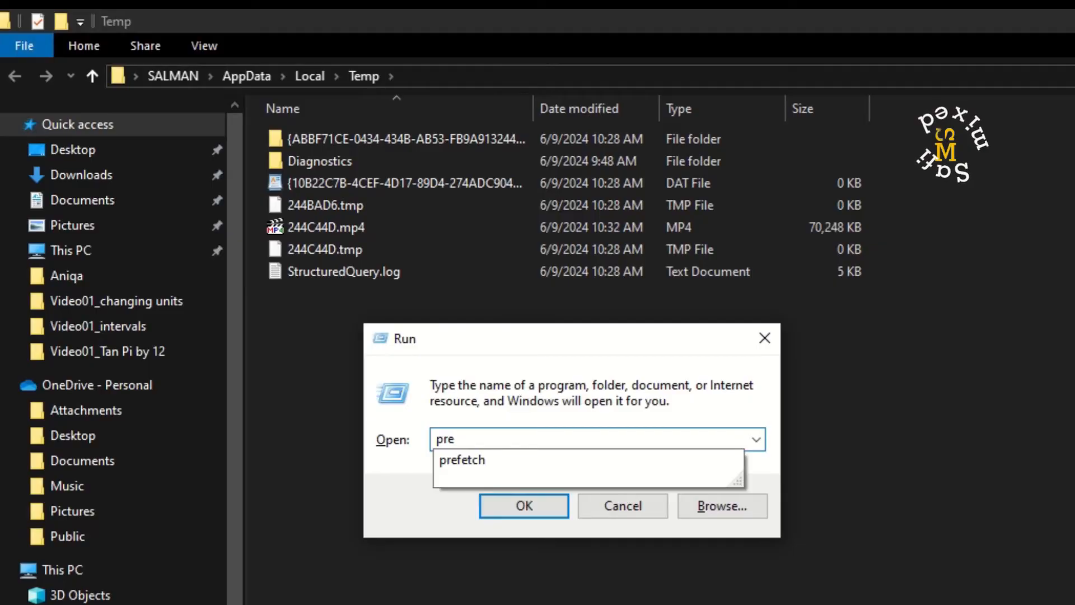
mouse_move(462, 459)
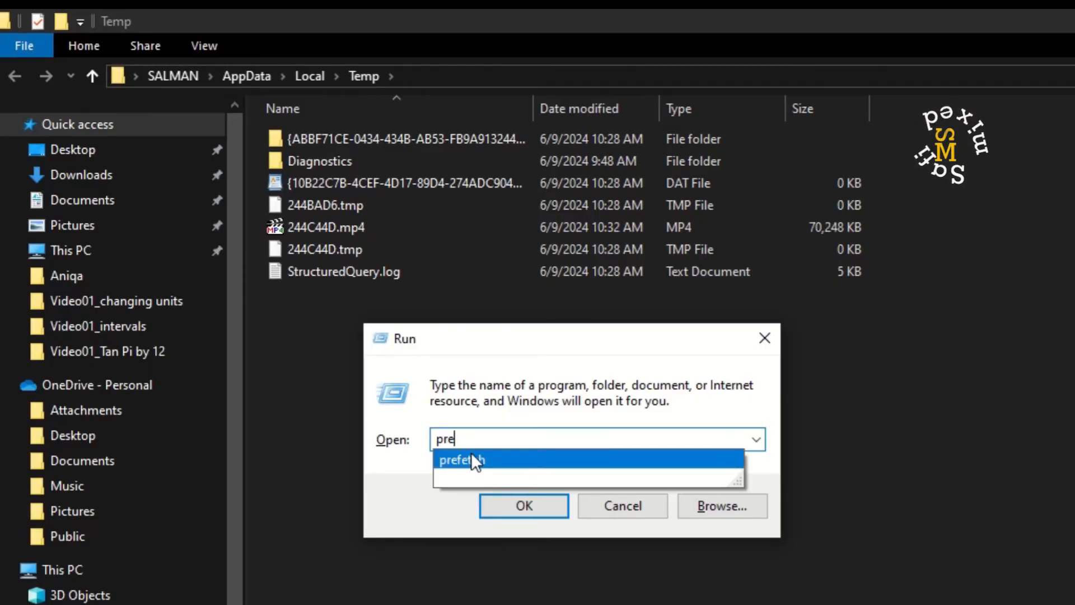
left_click(461, 459)
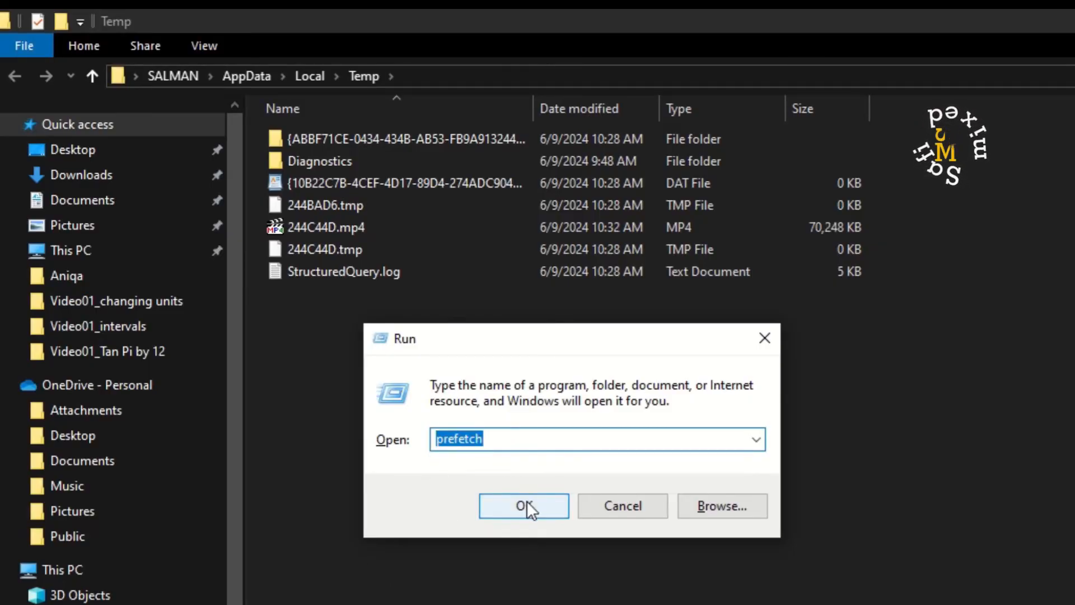
left_click(523, 506)
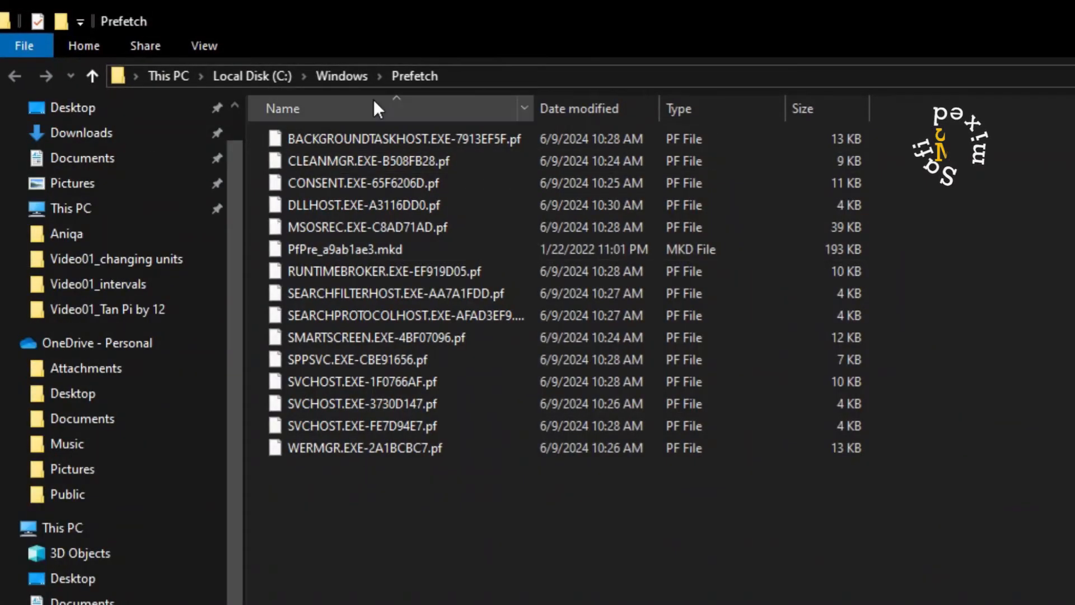
mouse_move(413, 76)
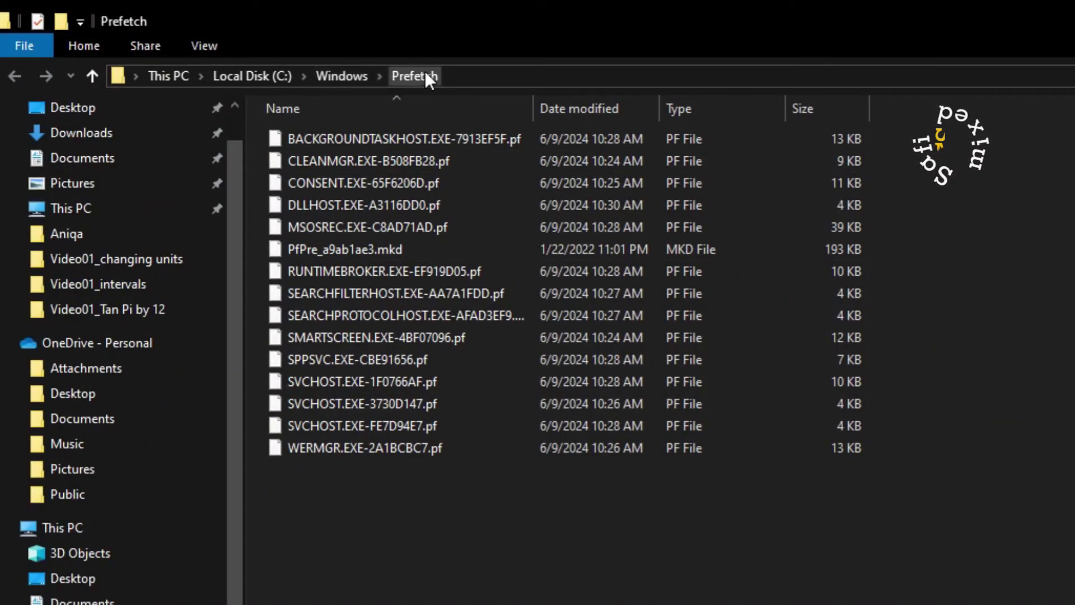
- Permanently delete all 15 Prefetch files, skipping the two still in use
left_click(378, 337)
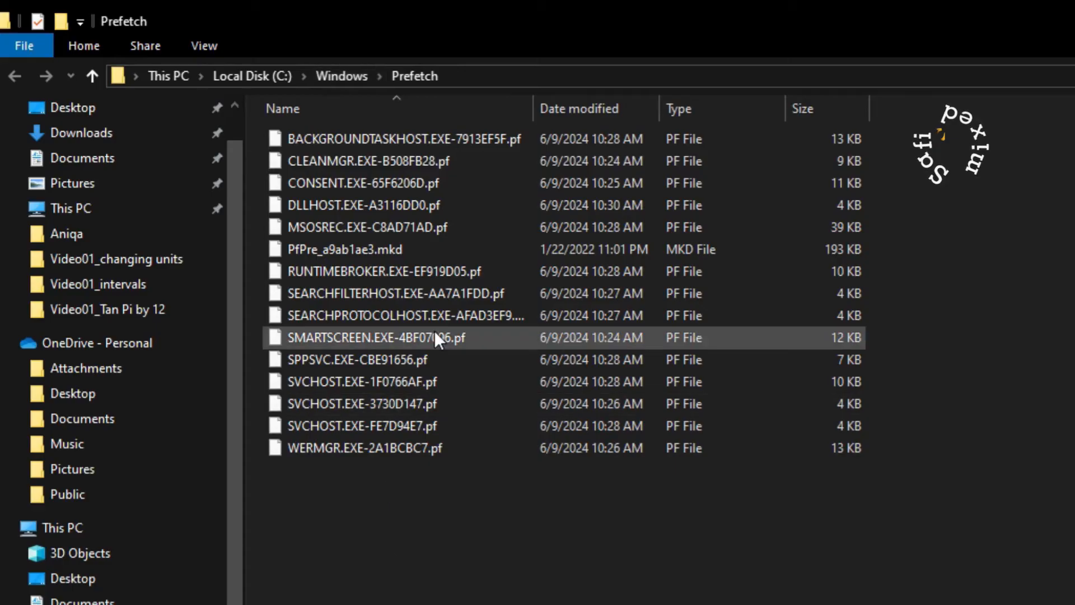
left_click(481, 527)
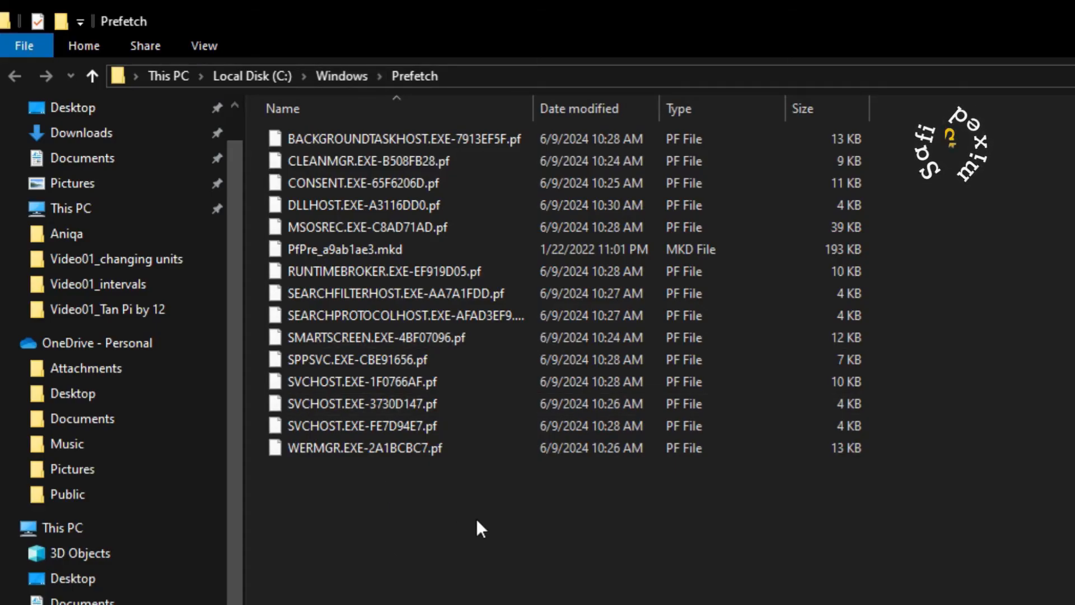
key("ctrl+a")
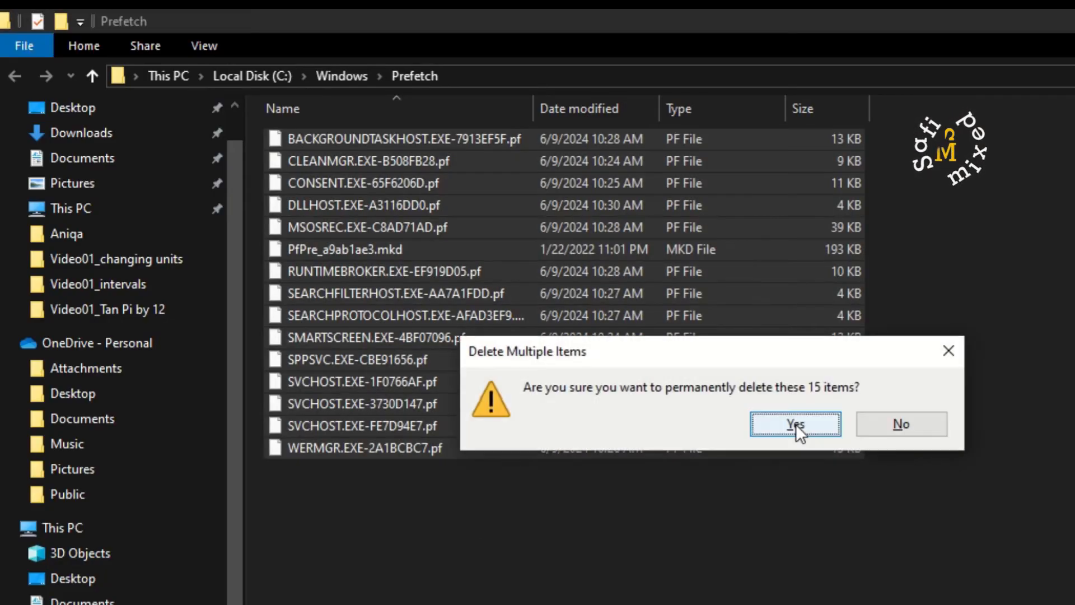
left_click(794, 424)
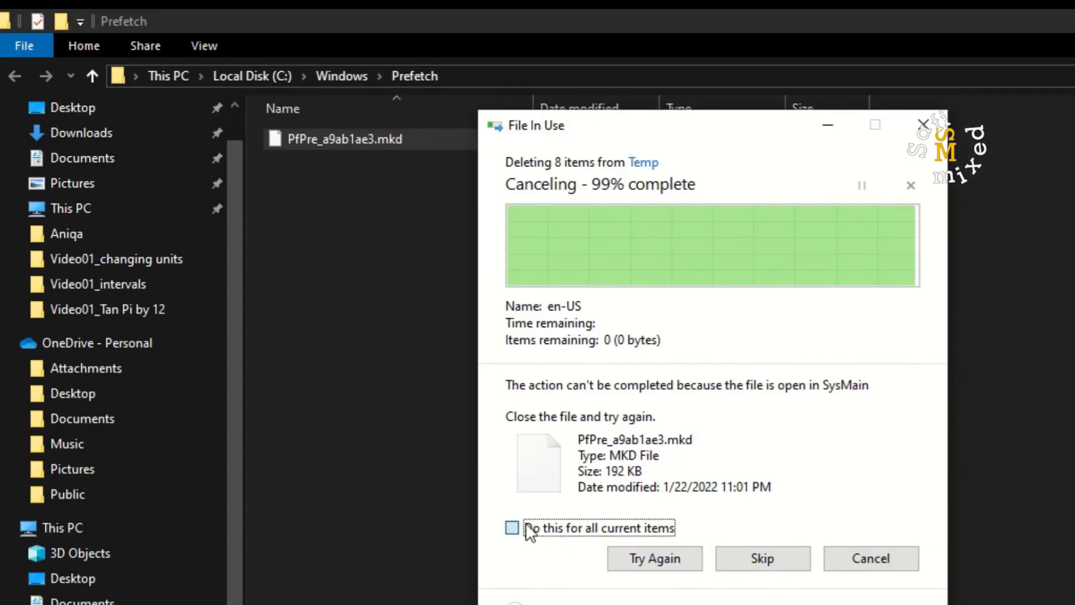
left_click(761, 558)
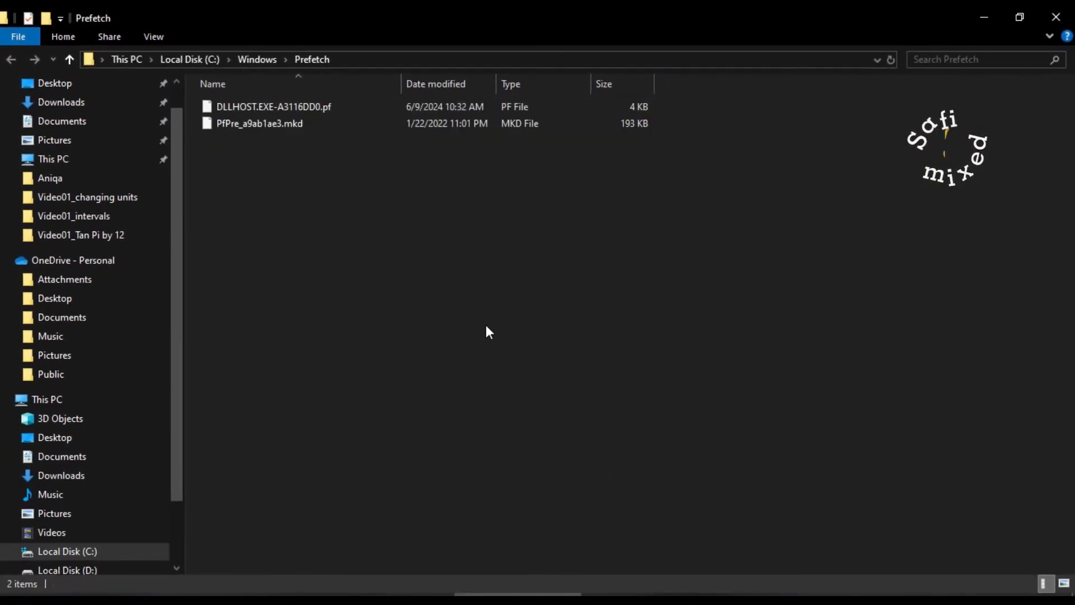
mouse_move(461, 527)
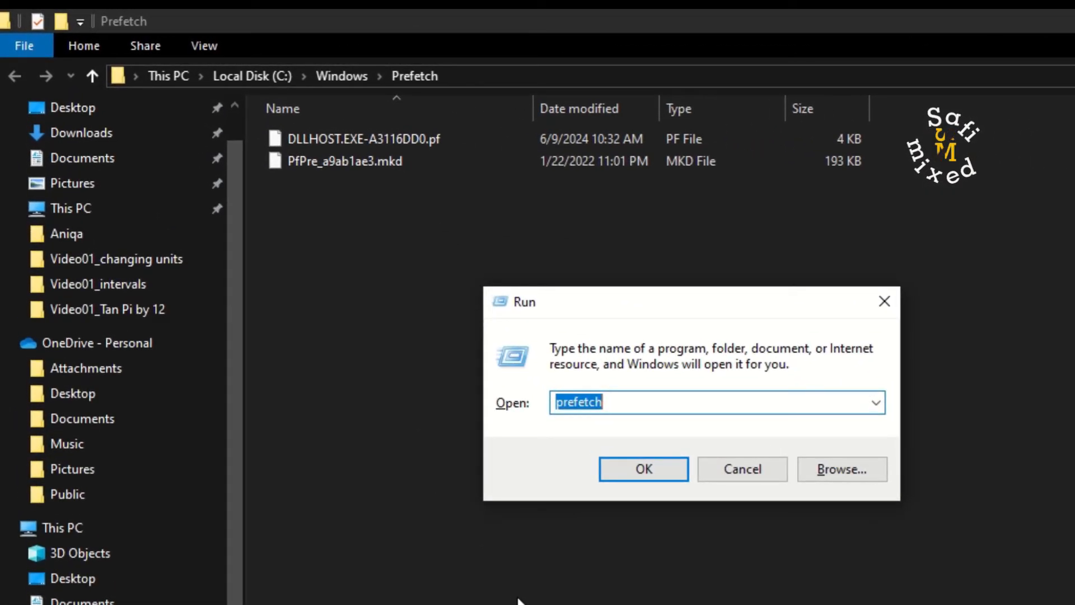
- Launch cleanmgr and confirm drive C: to list its deletable file categories
type("cleanmgr")
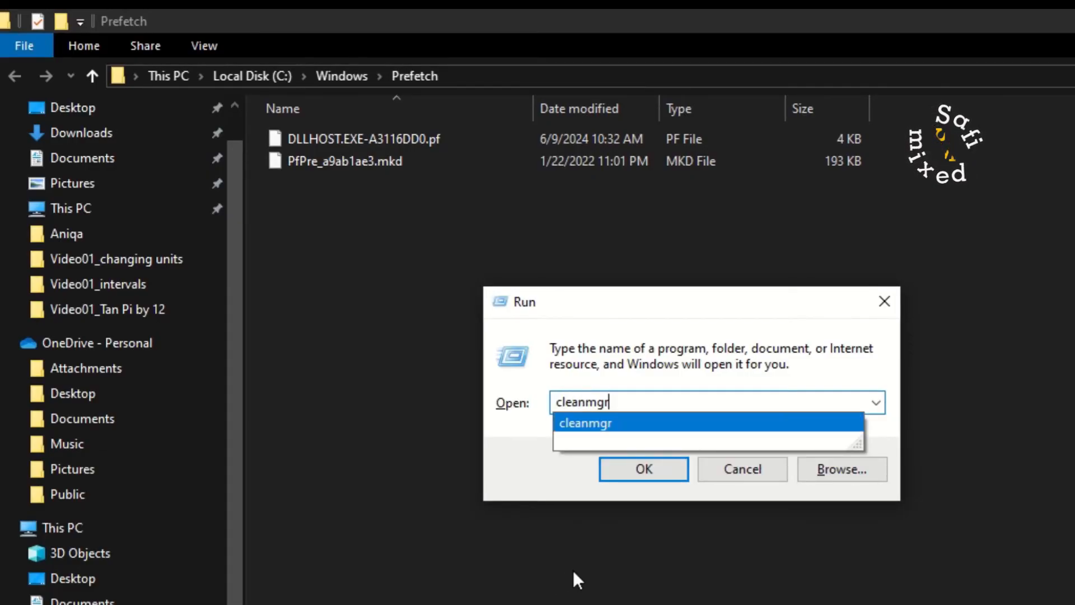
left_click(642, 468)
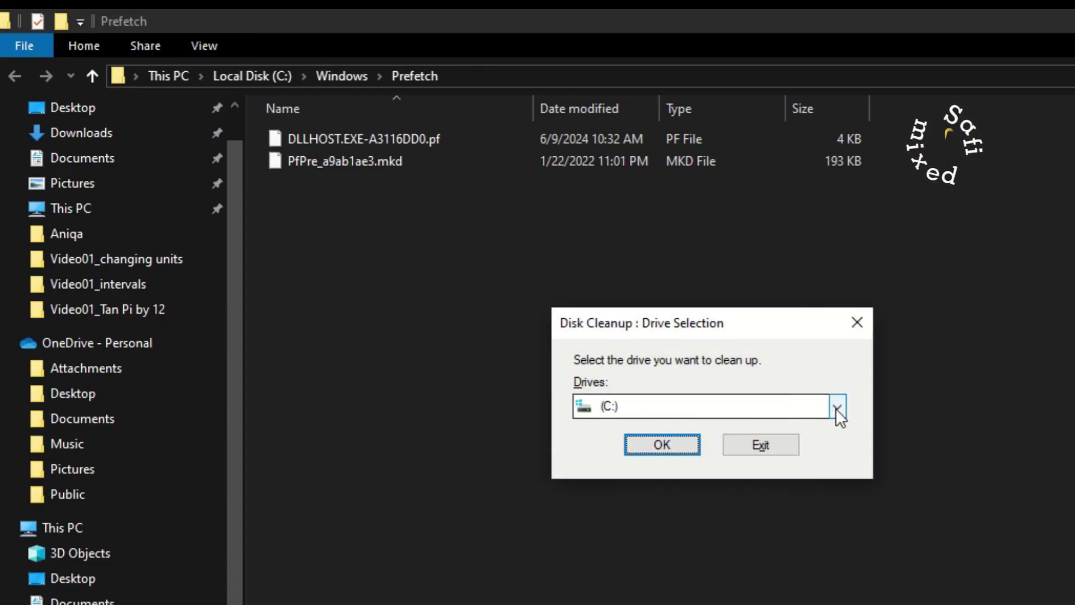
left_click(838, 406)
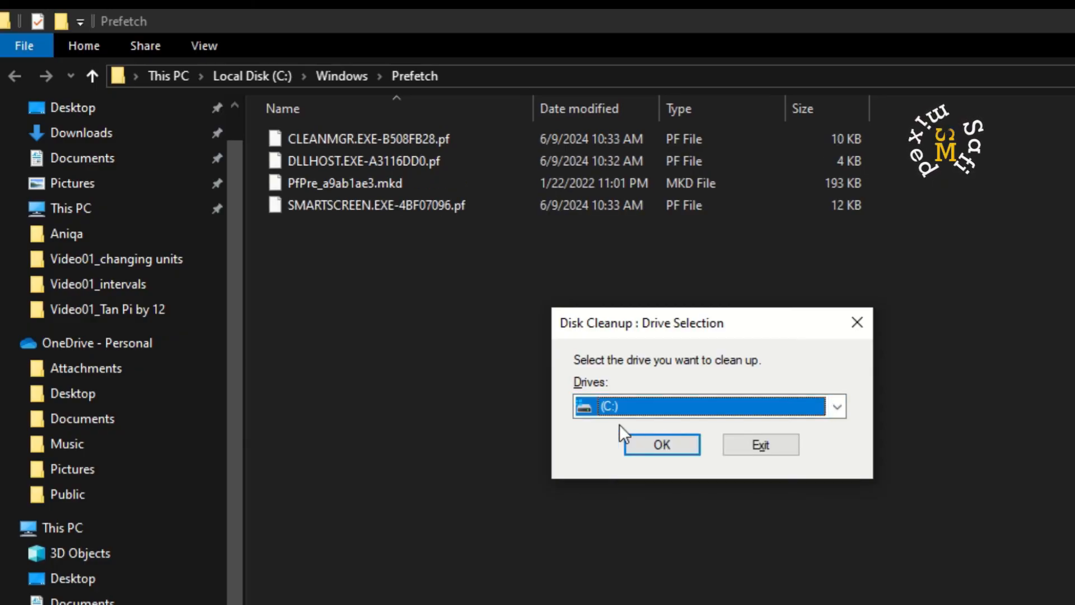
mouse_move(661, 444)
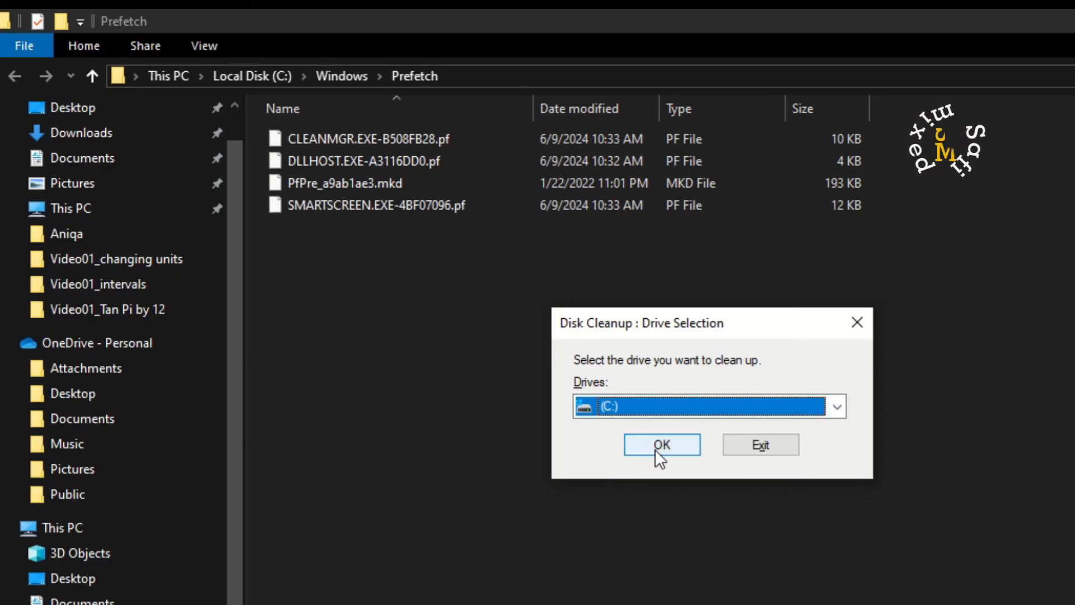
left_click(661, 445)
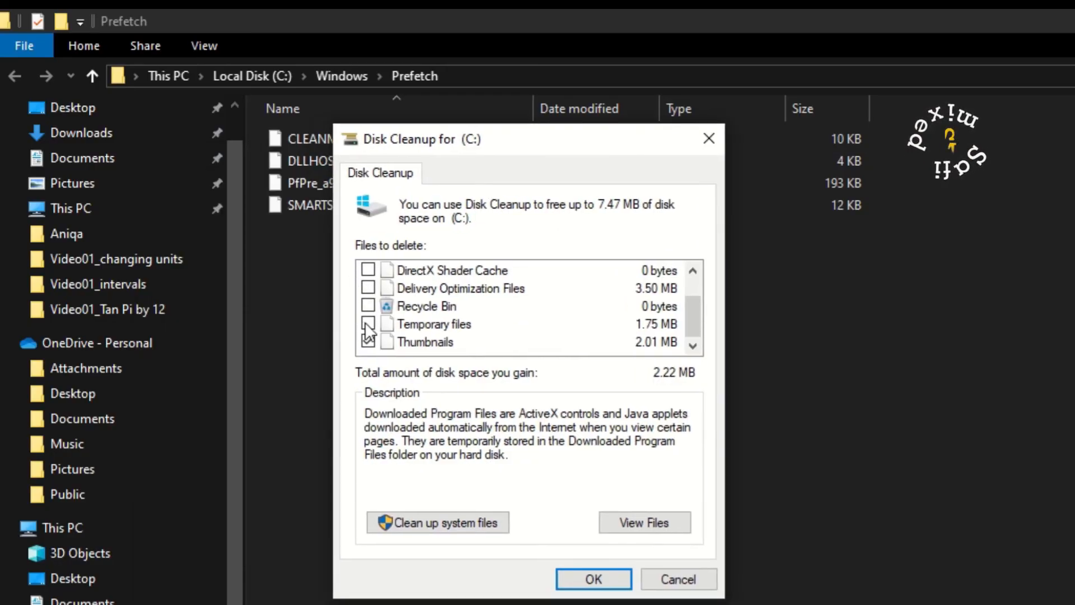
- Tick Downloaded Program Files, Temporary Internet Files and Thumbnails, leaving DirectX Shader Cache and Delivery Optimization out
left_click(369, 342)
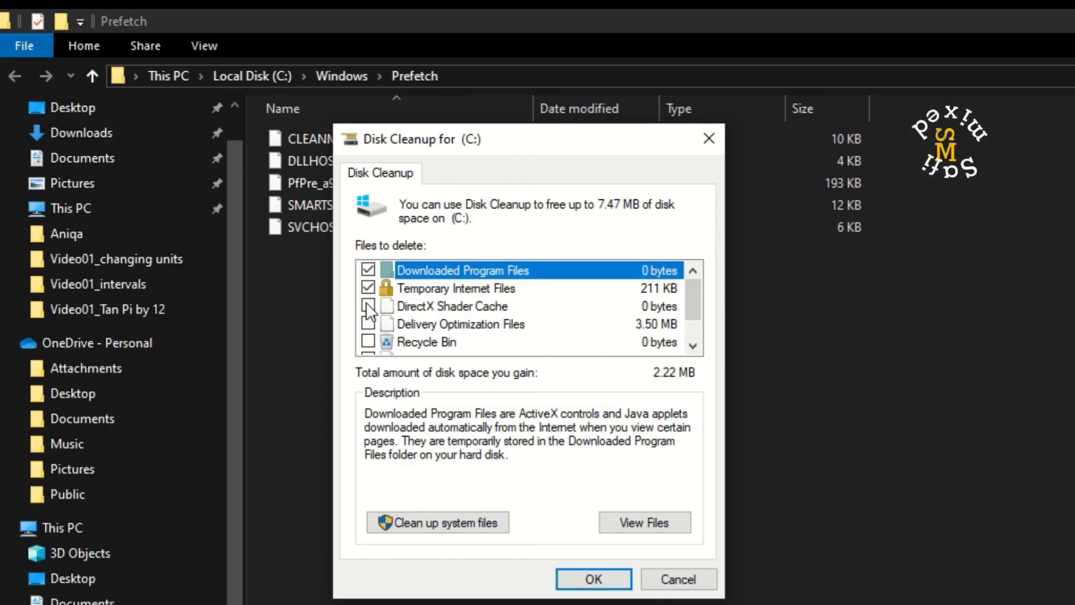
left_click(368, 306)
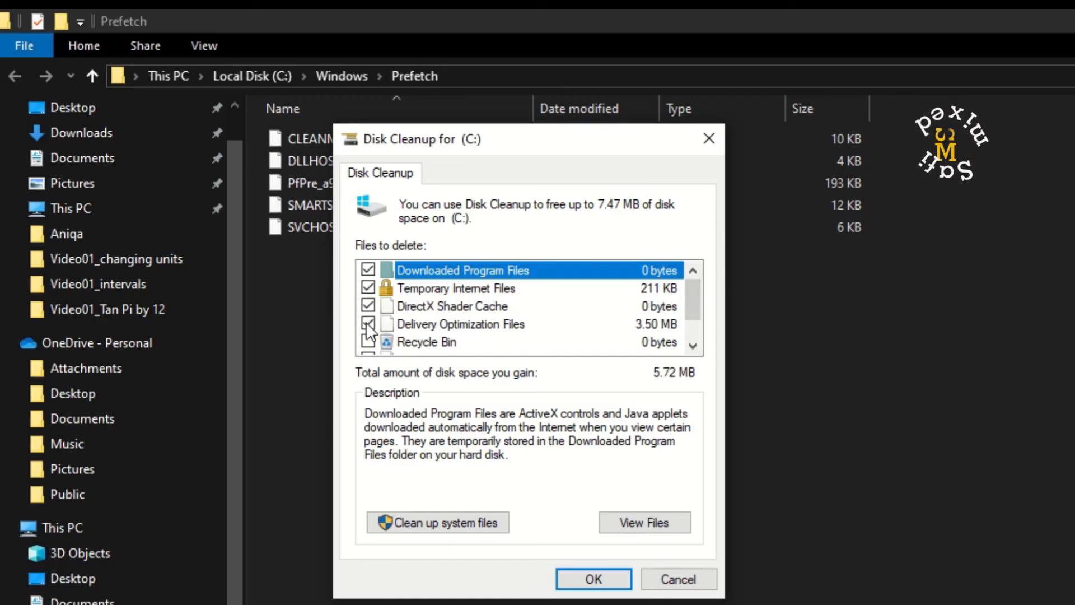
left_click(368, 324)
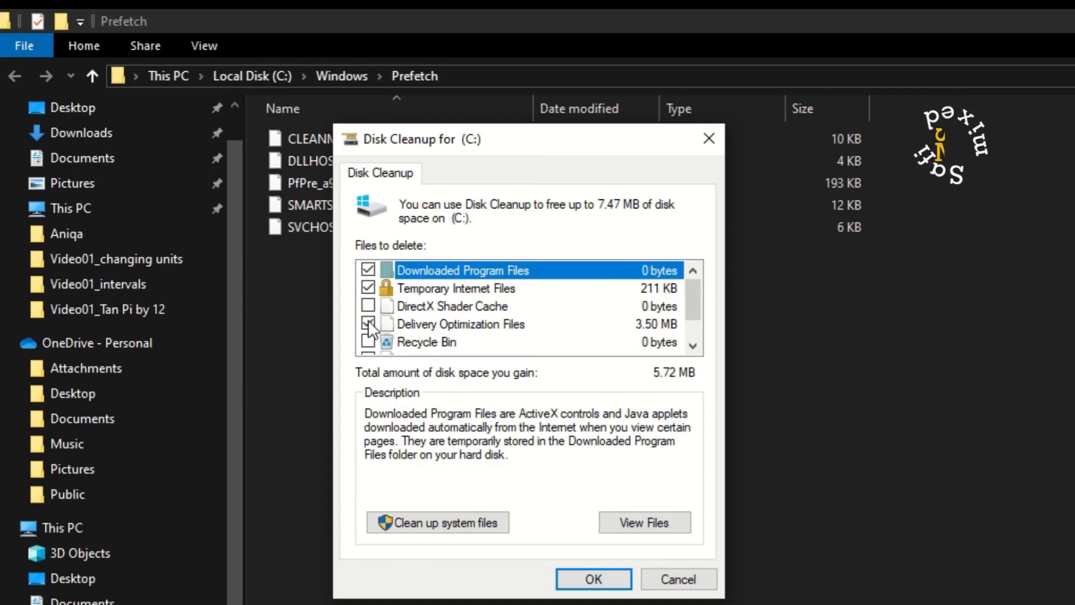
left_click(368, 324)
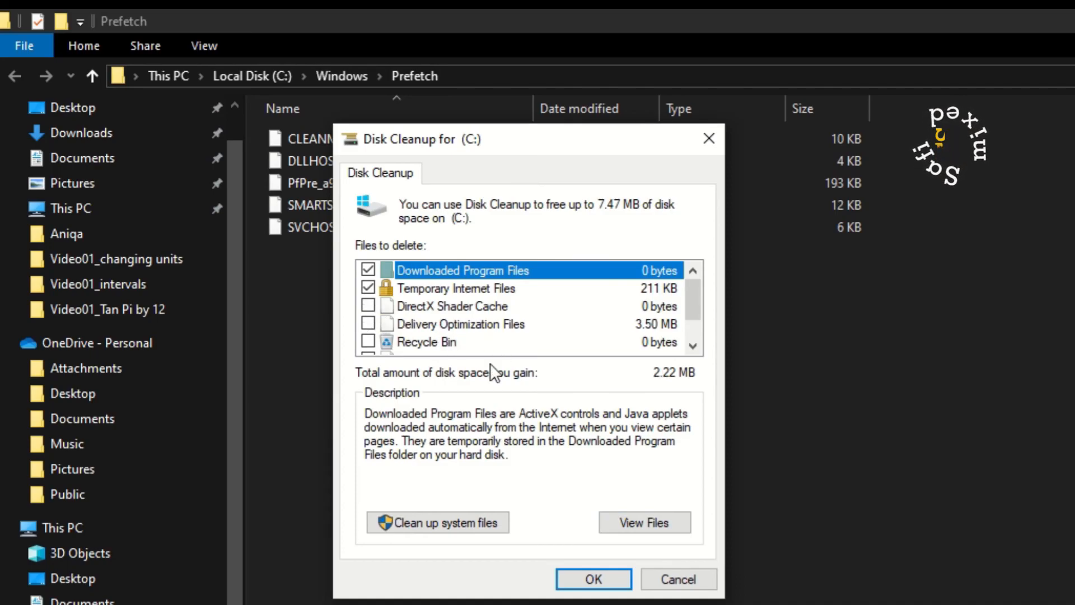
scroll("down", 3)
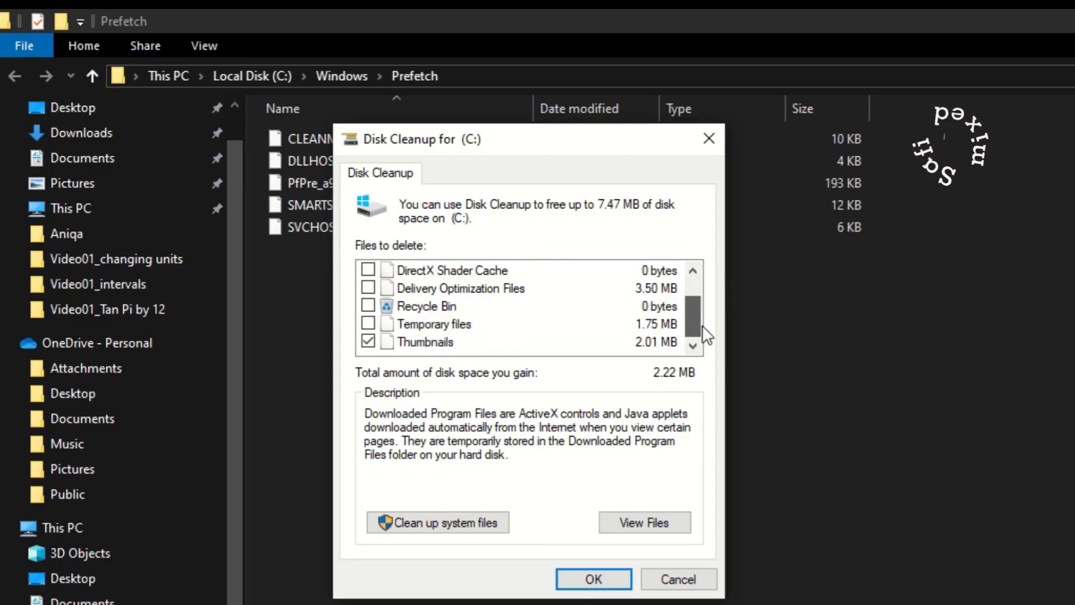
mouse_move(594, 579)
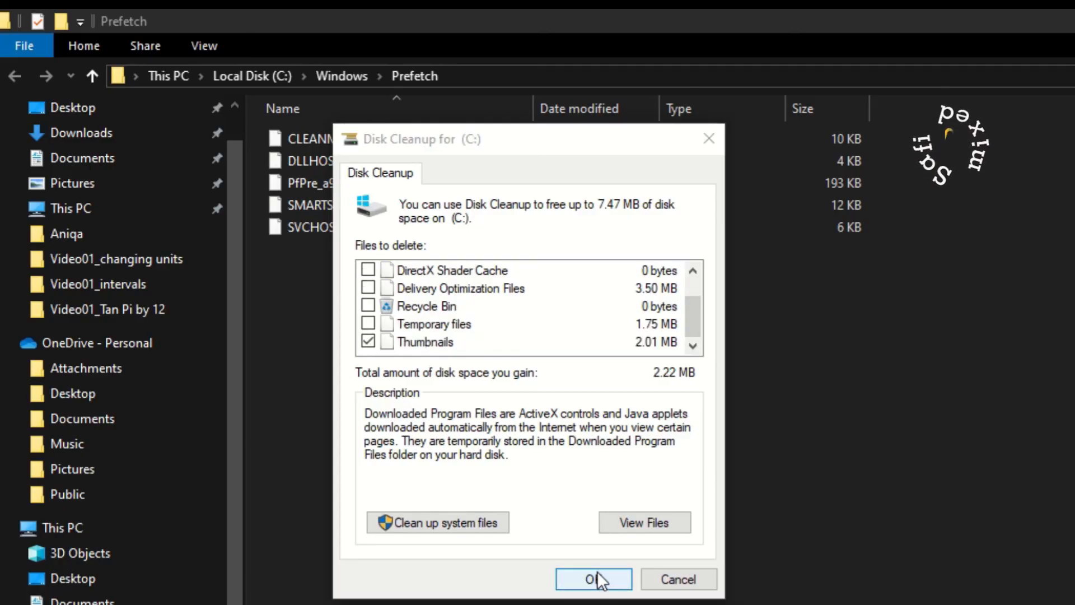
- Start the cleanup and confirm permanently deleting the files
left_click(593, 578)
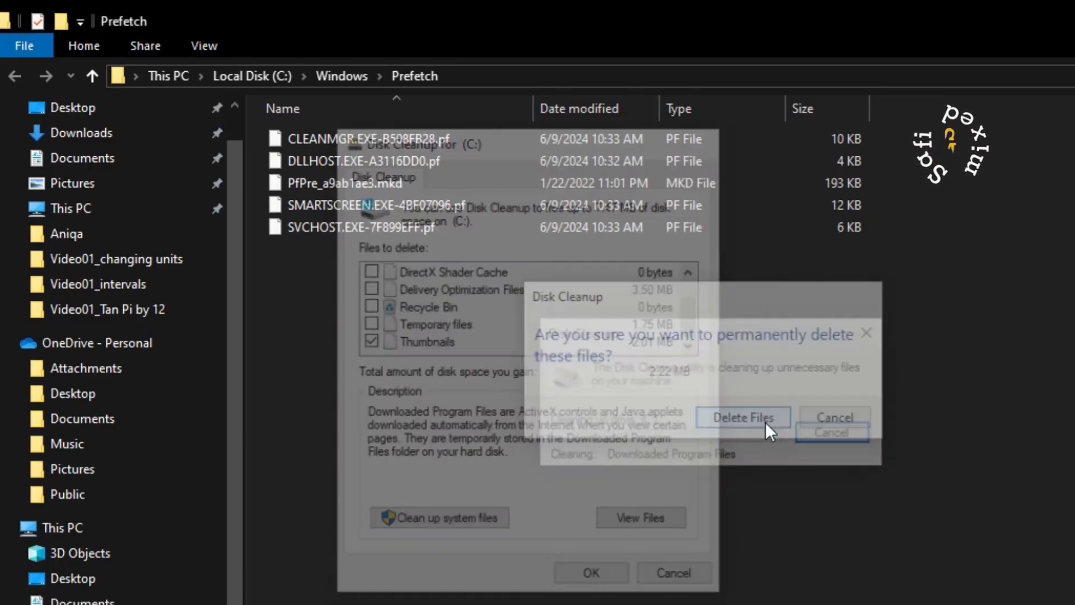
left_click(741, 417)
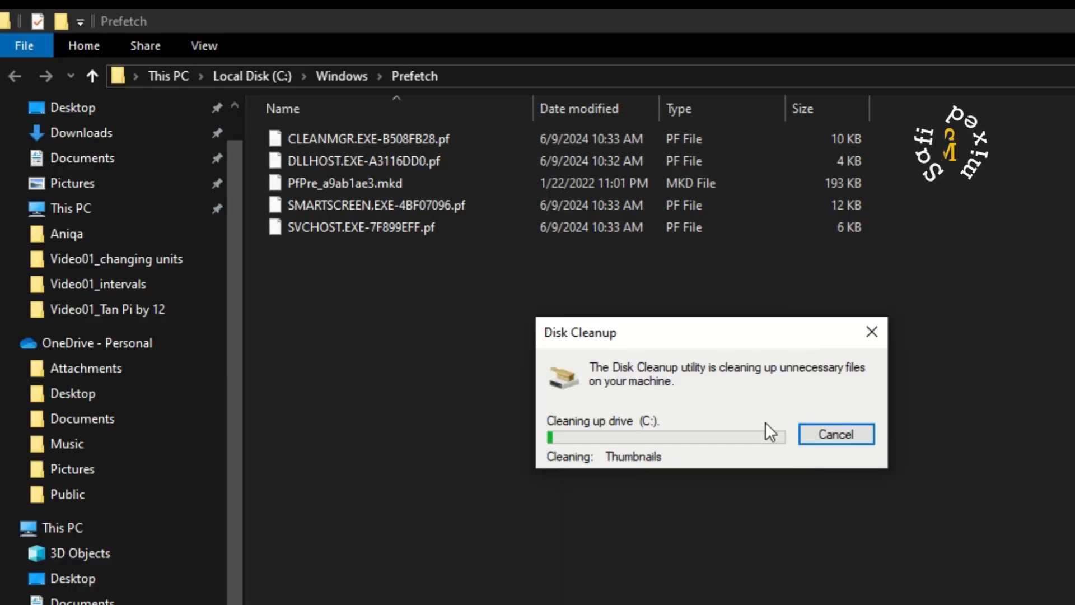